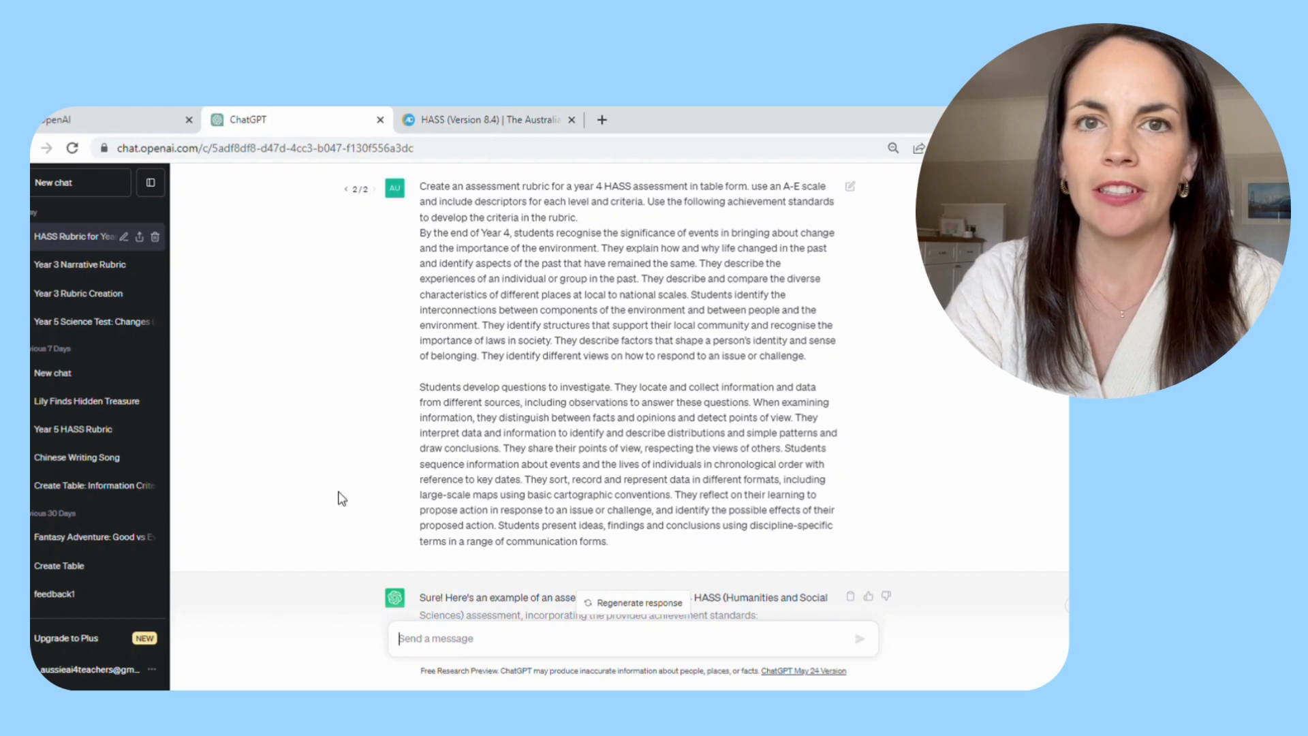
mouse_move(751, 554)
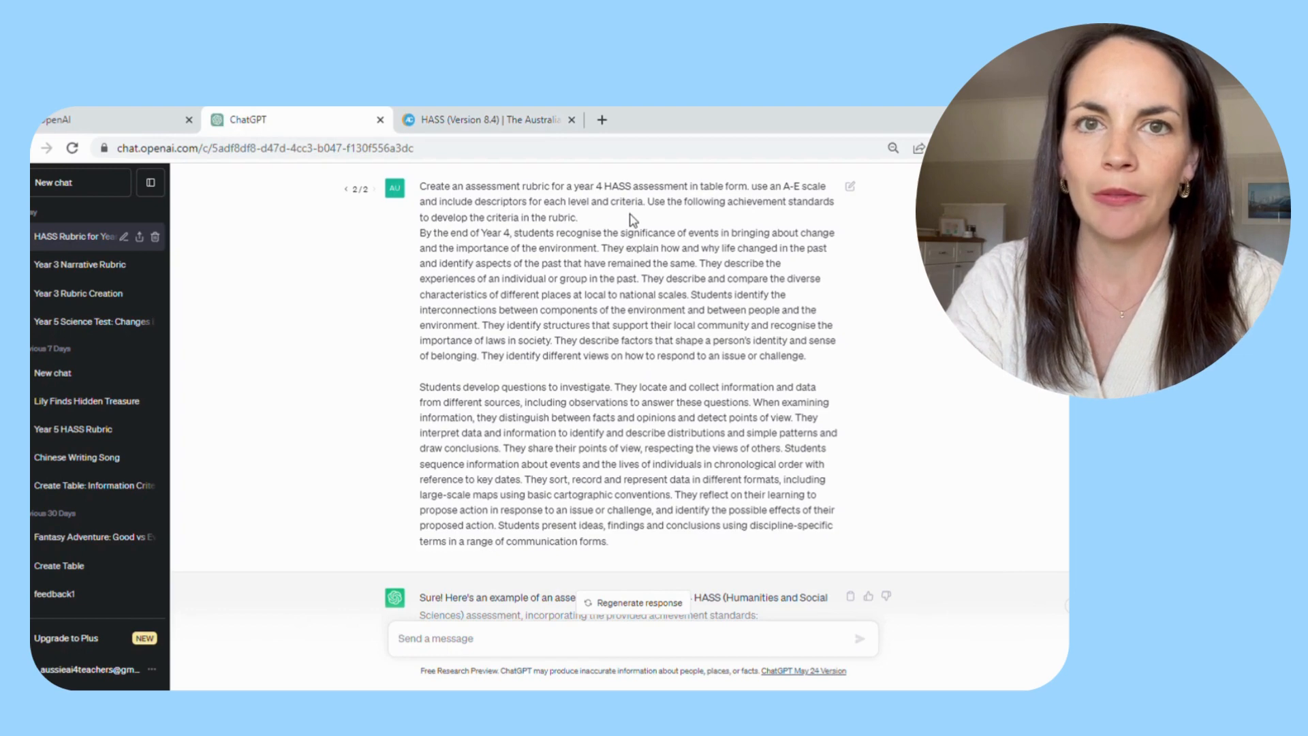
mouse_move(684, 220)
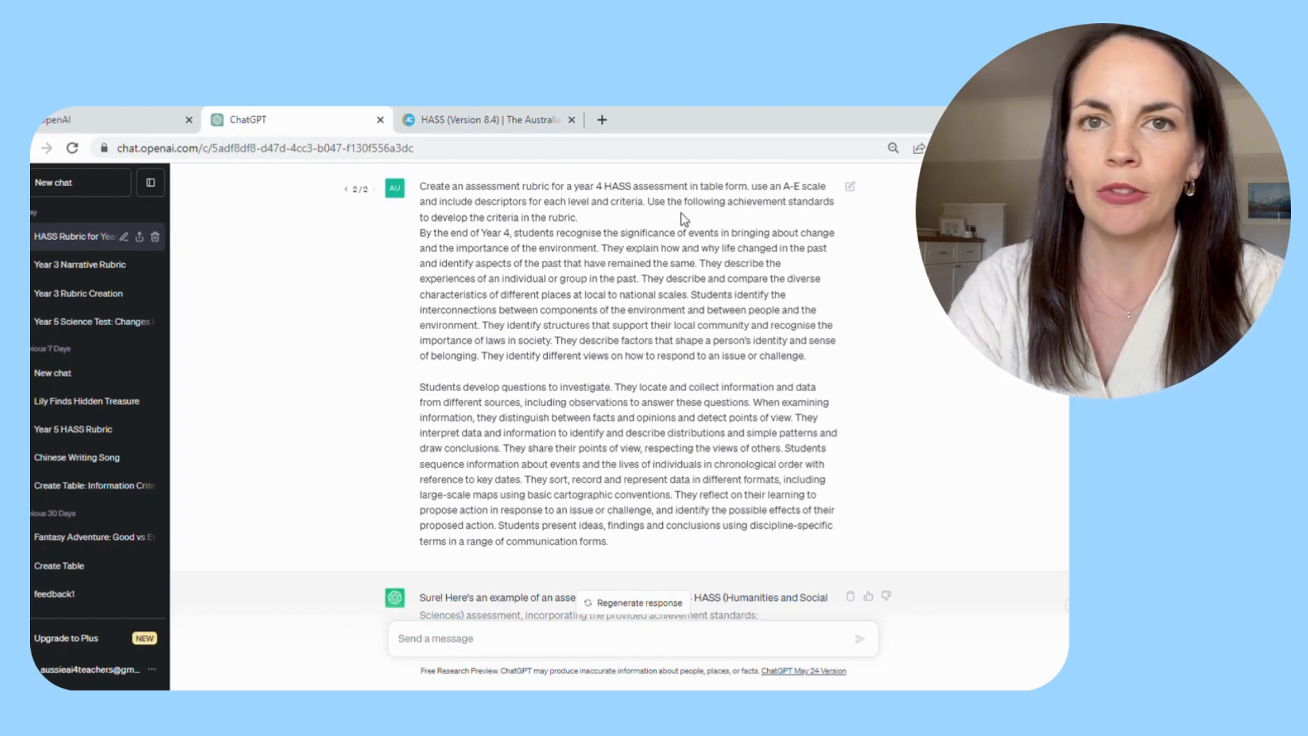
mouse_move(576, 248)
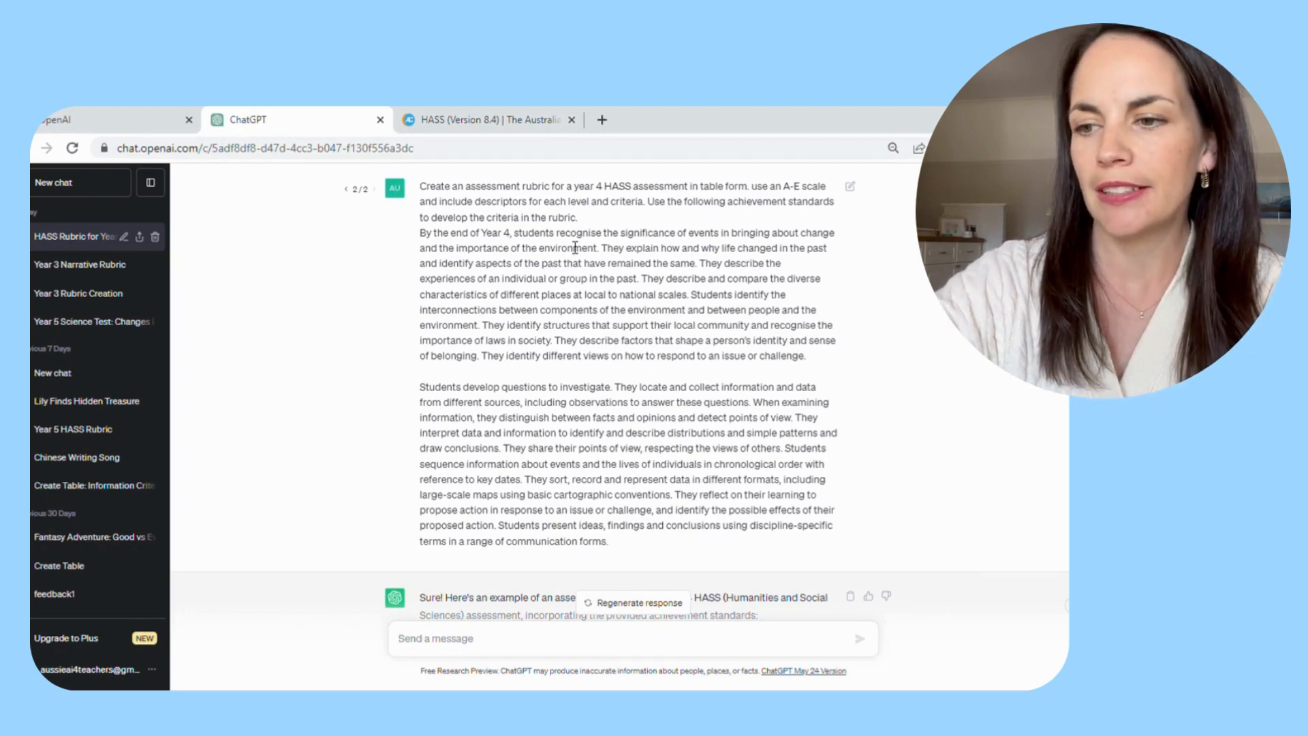
mouse_move(419, 394)
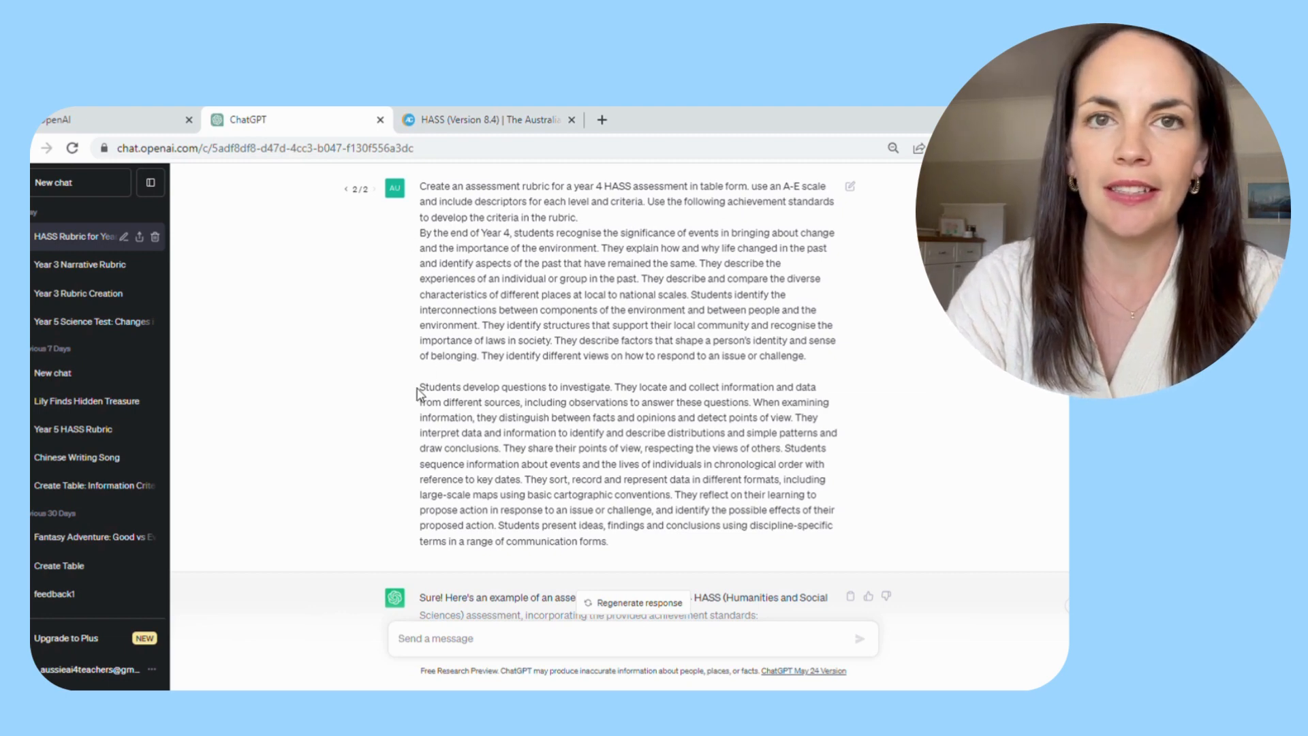
mouse_move(430, 464)
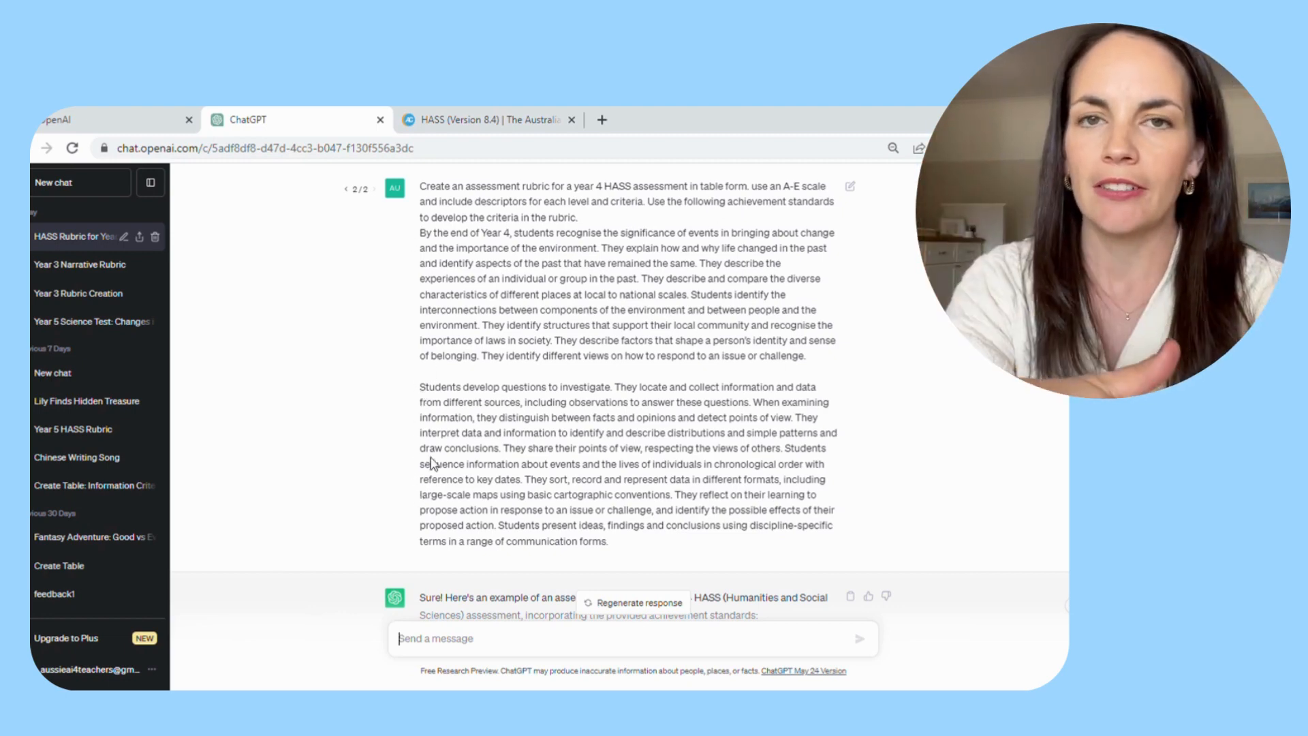
Scroll through the currently open chat's responses.
scroll("down", 3)
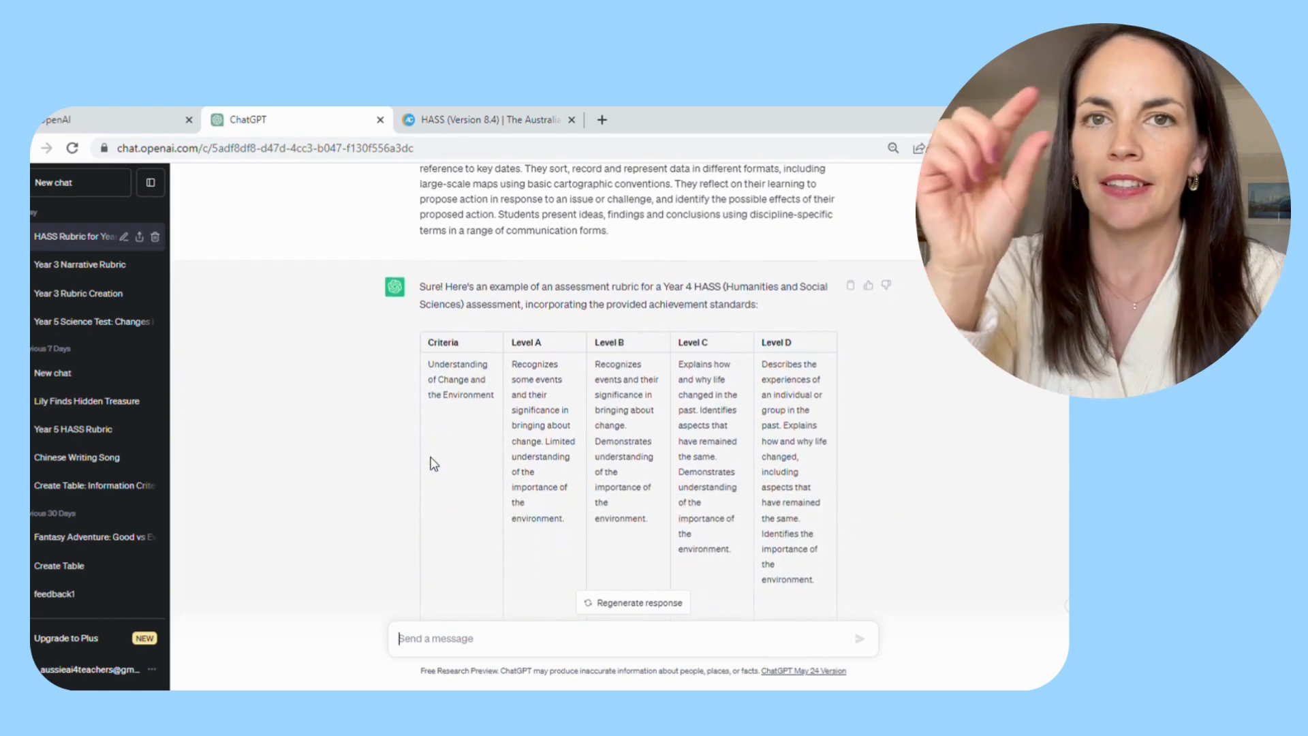
mouse_move(488, 394)
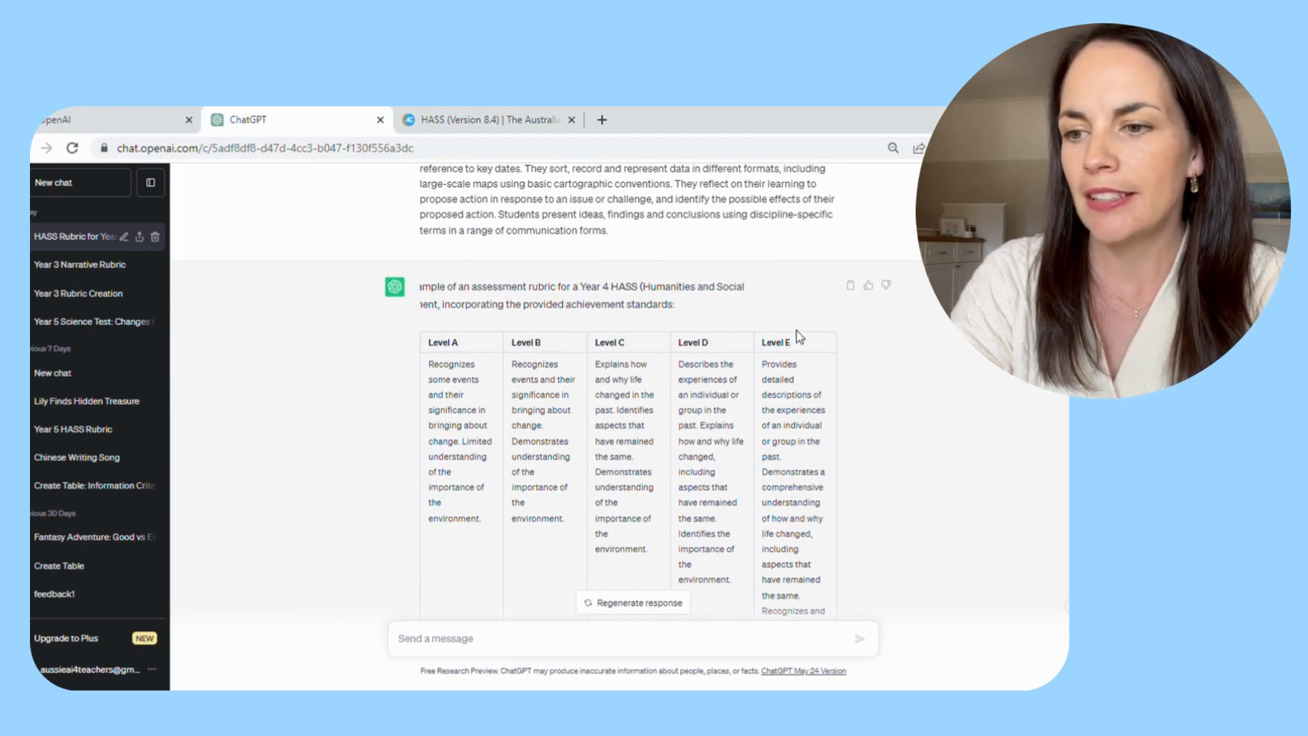
mouse_move(482, 354)
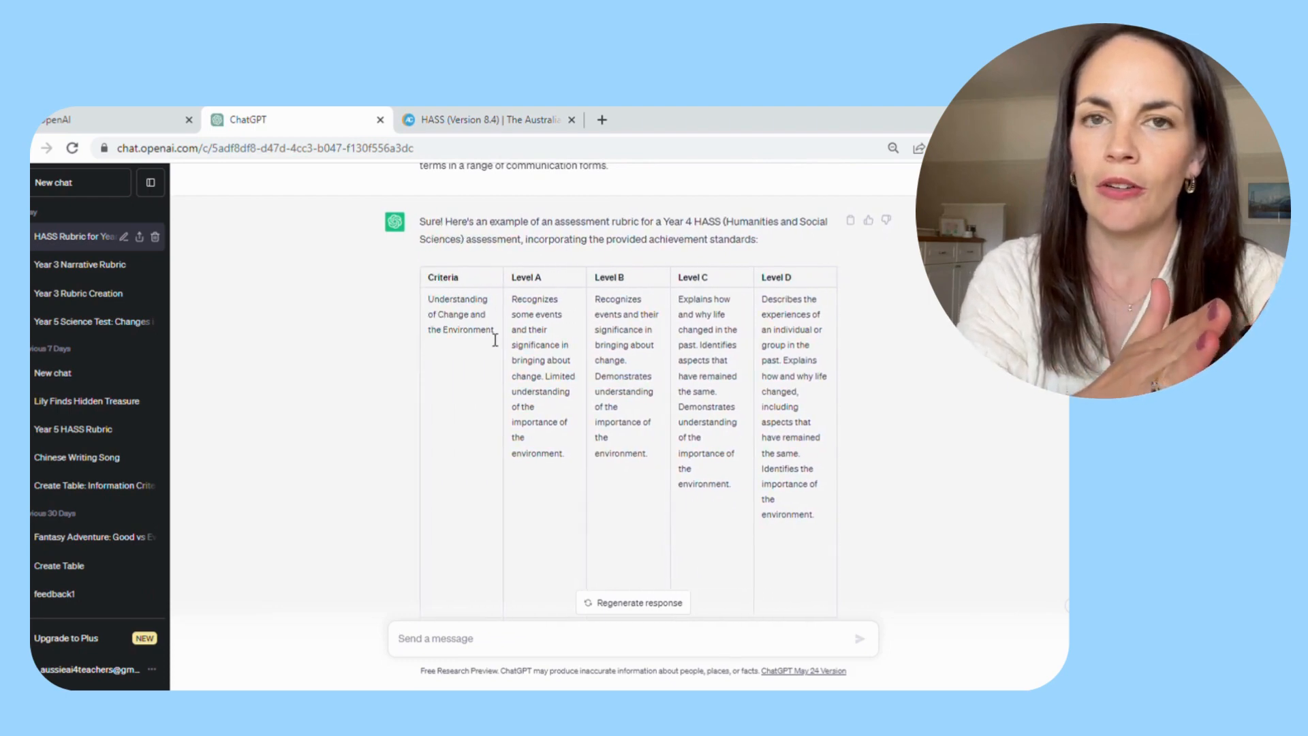
scroll("down", 3)
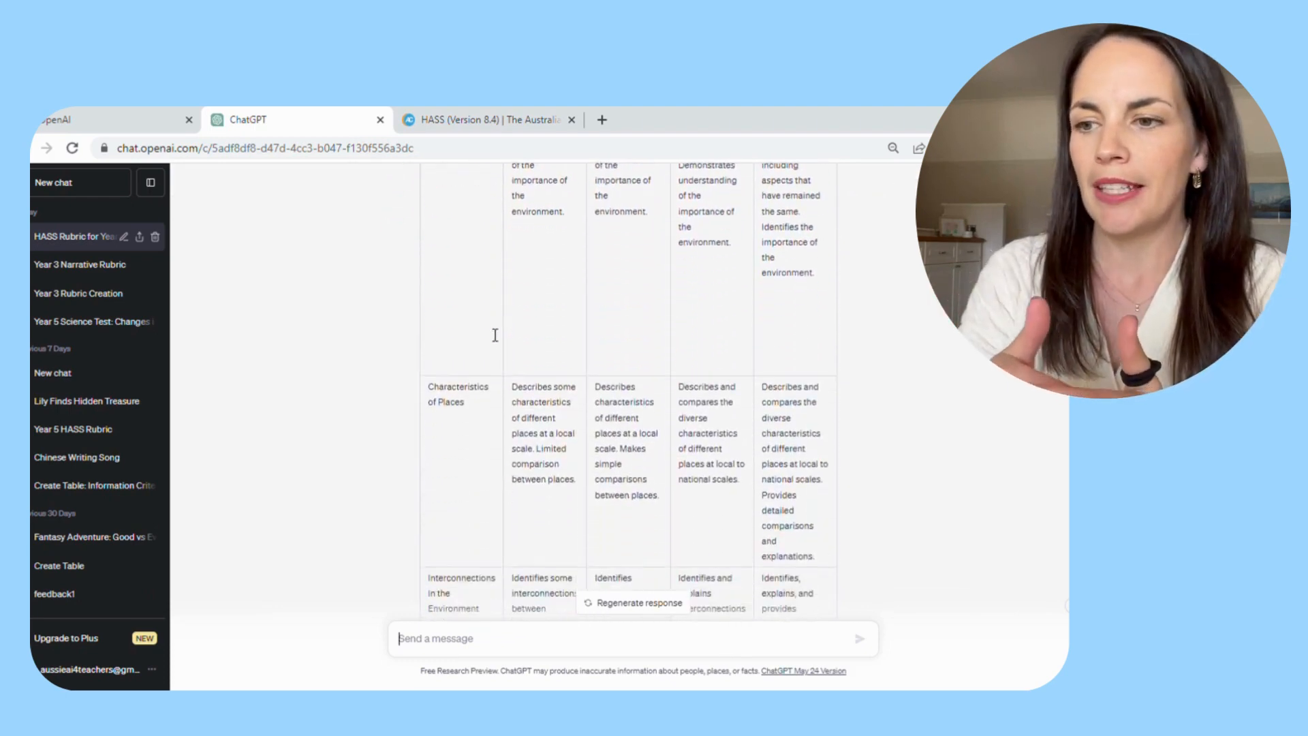
scroll("down", 3)
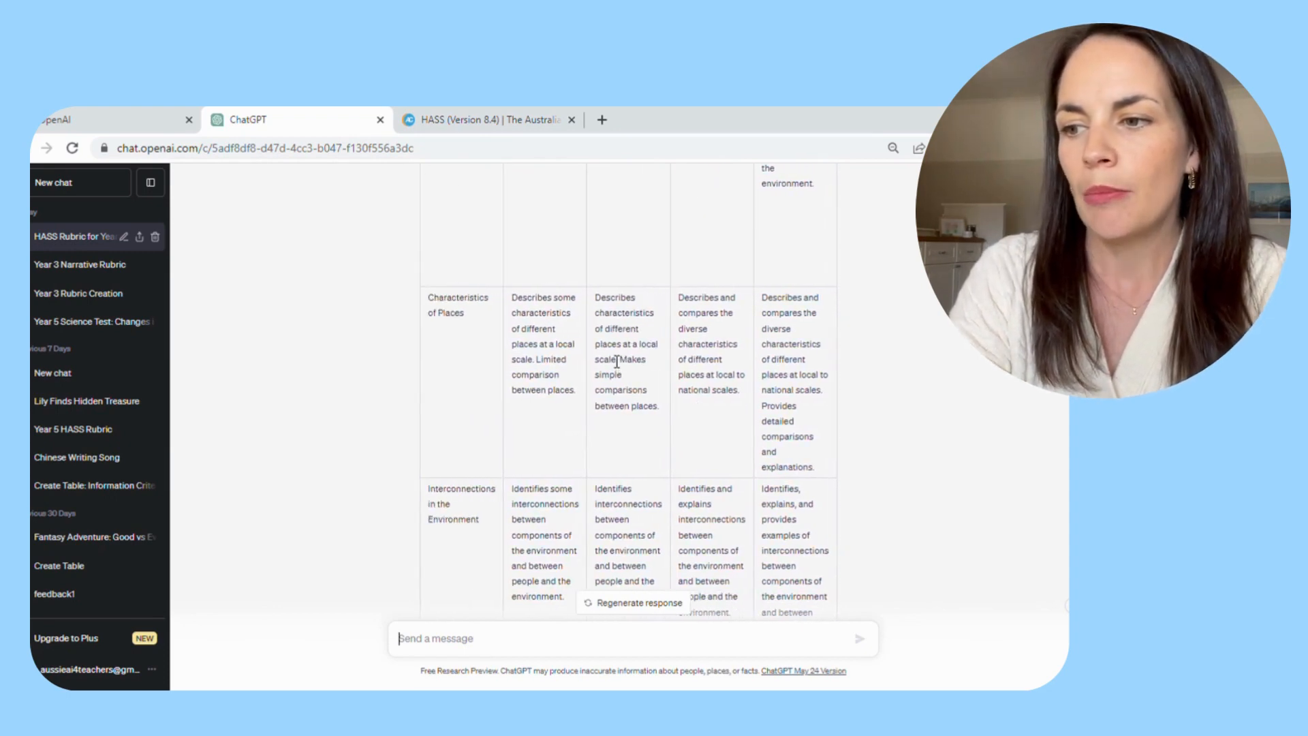
scroll("down", 3)
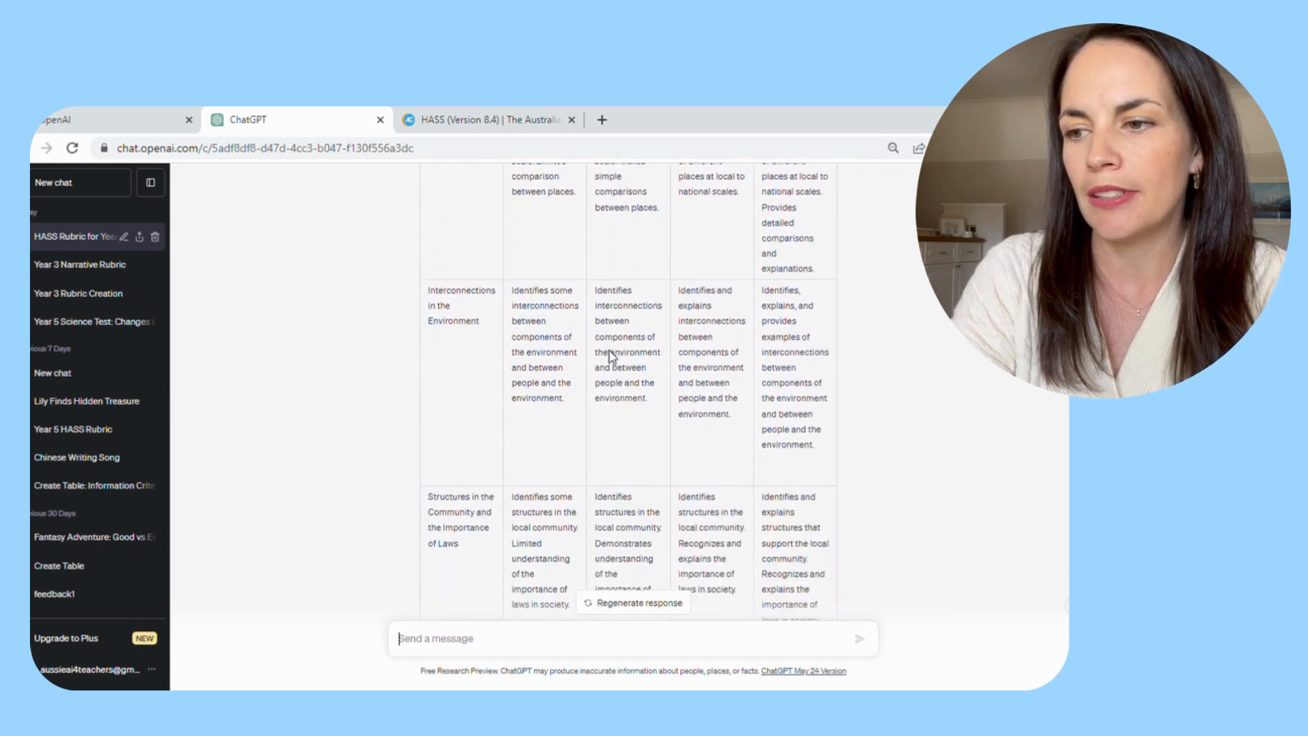
scroll("down", 3)
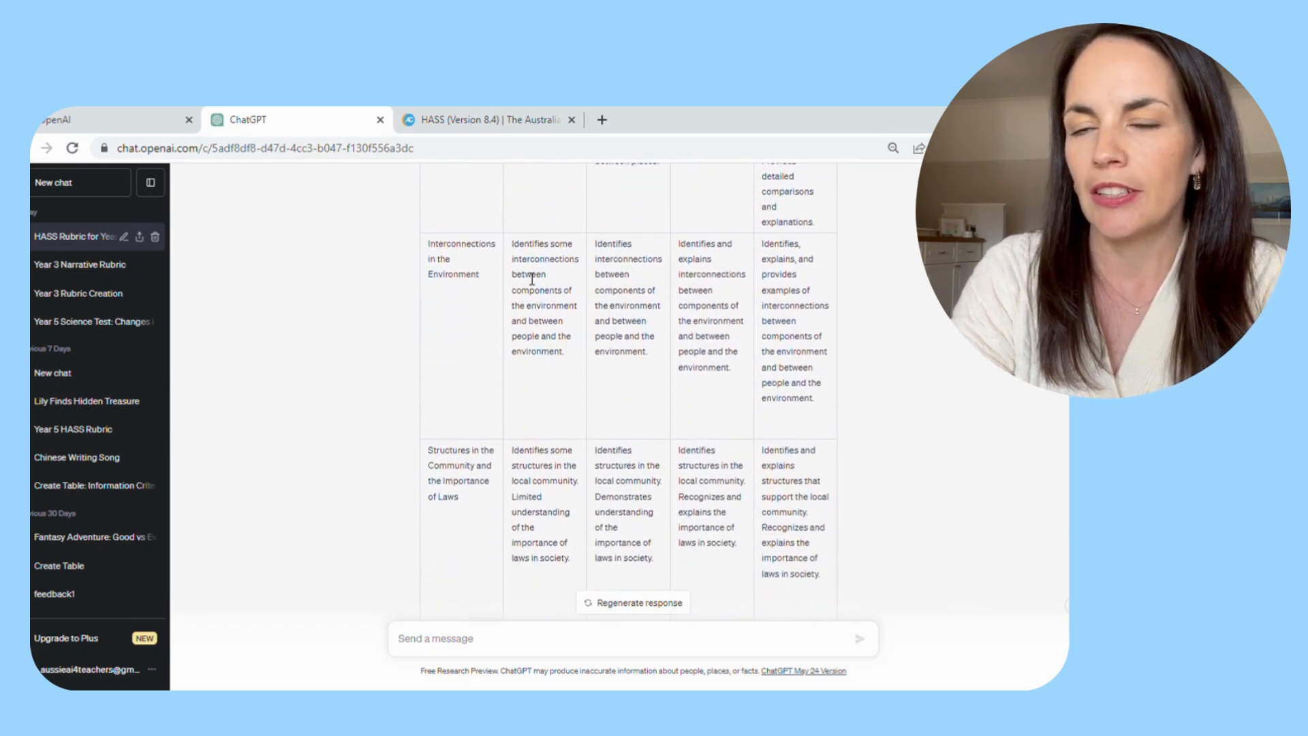
mouse_move(561, 357)
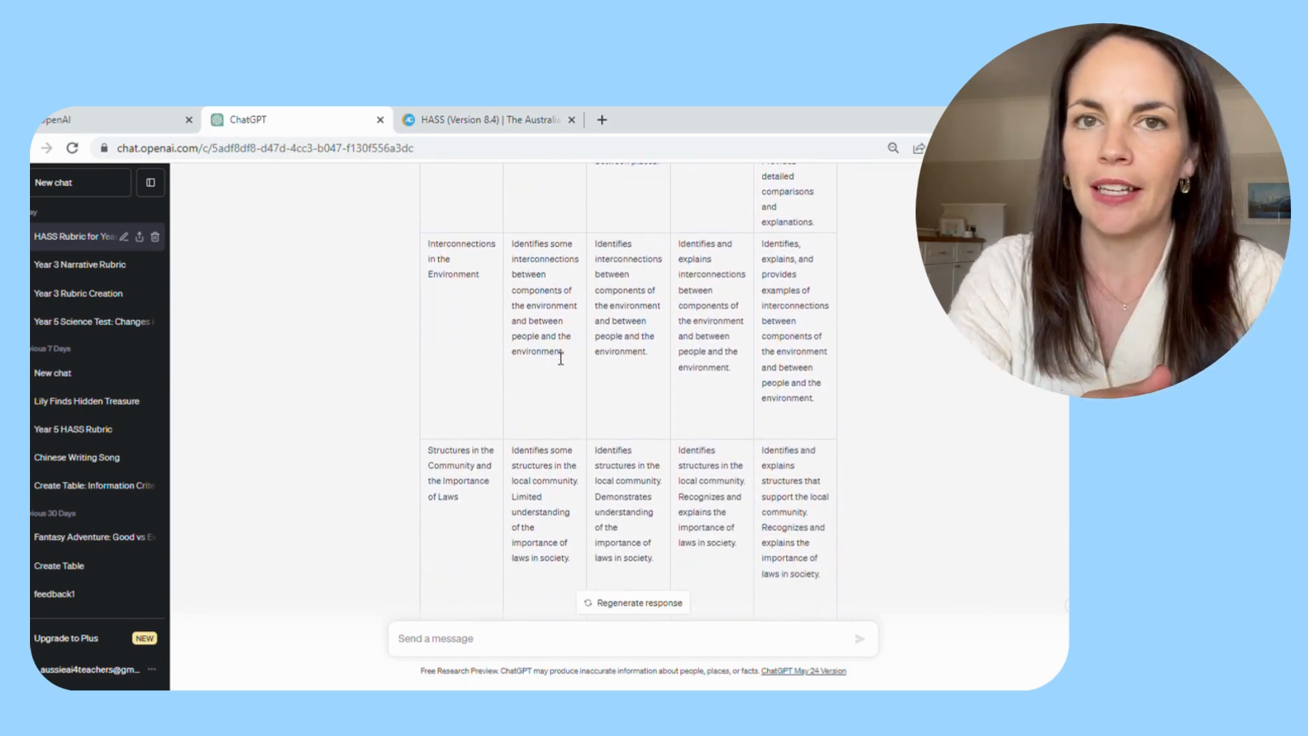
scroll("down", 3)
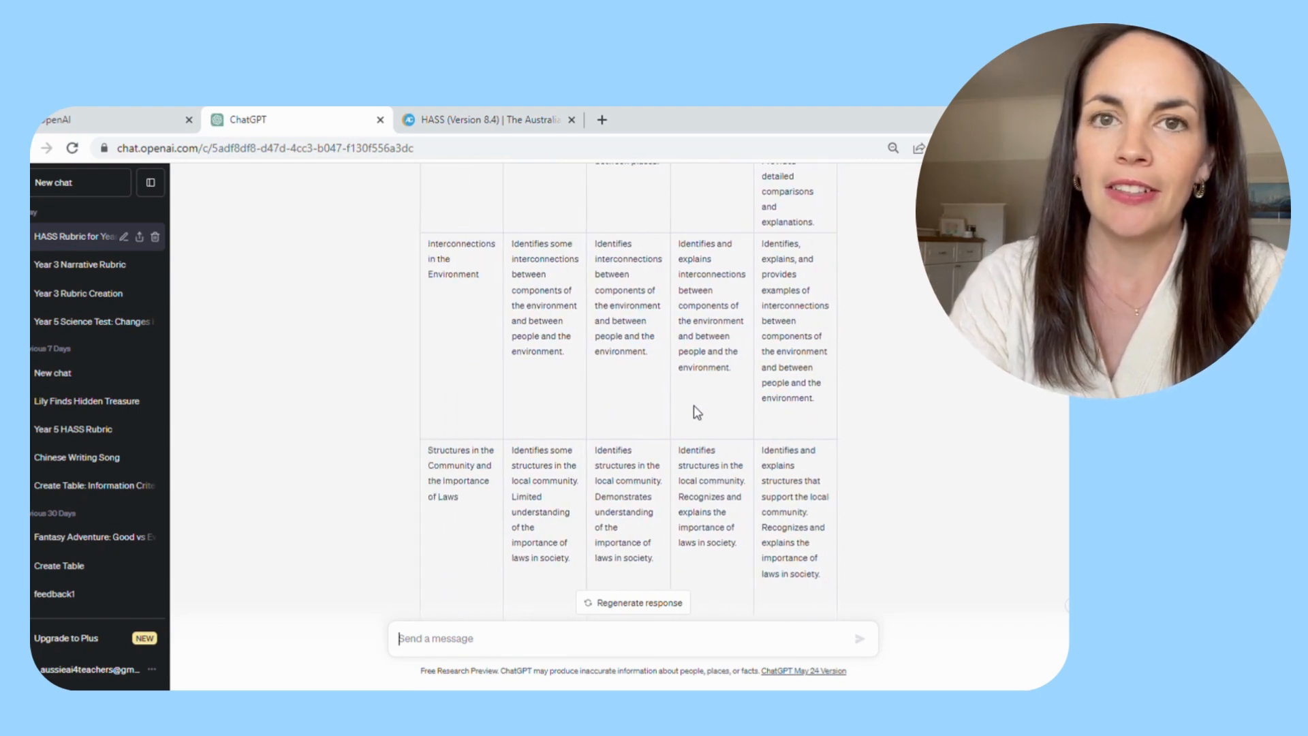
scroll("down", 3)
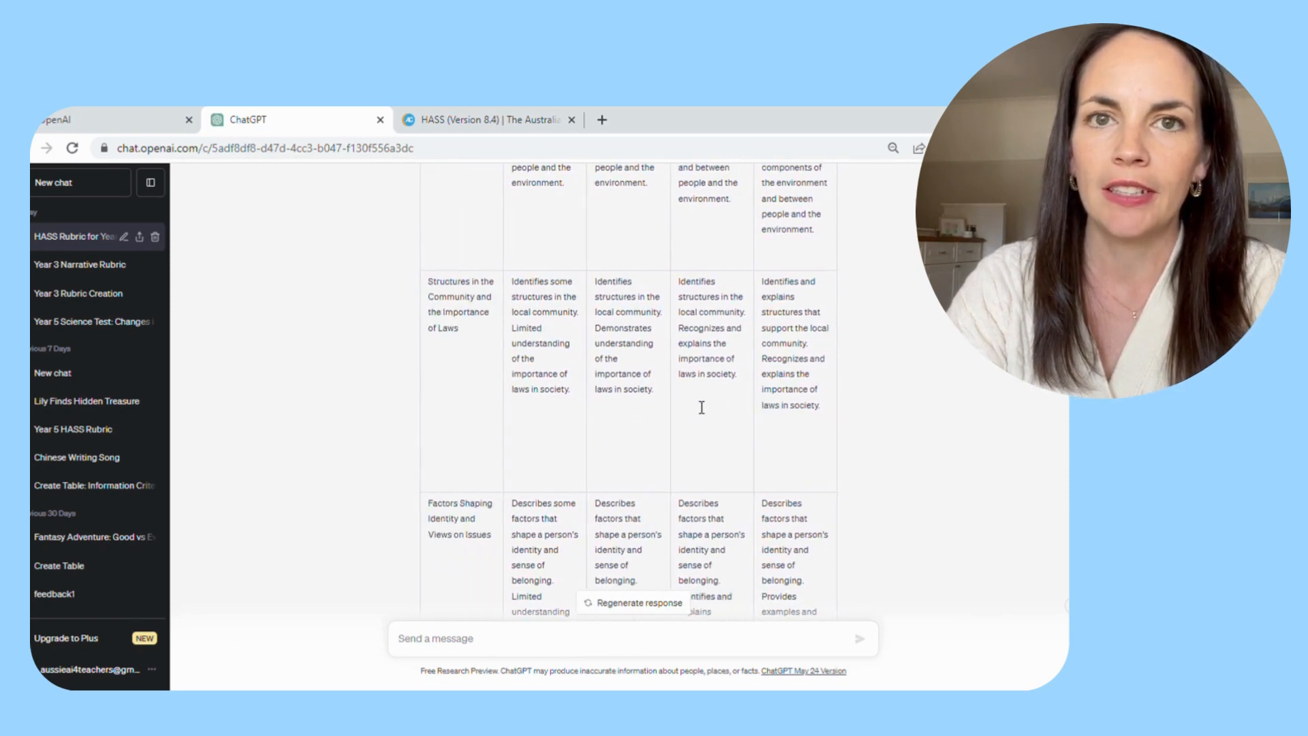
scroll("down", 3)
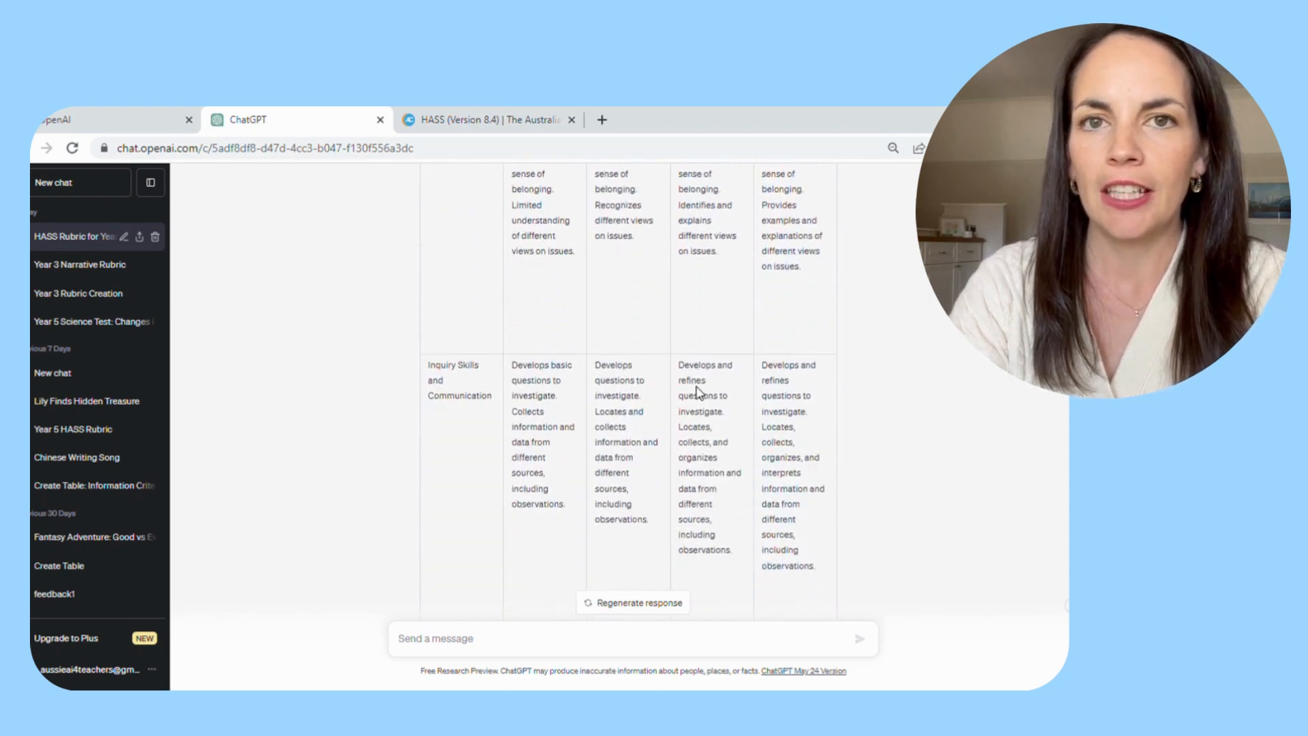
scroll("down", 3)
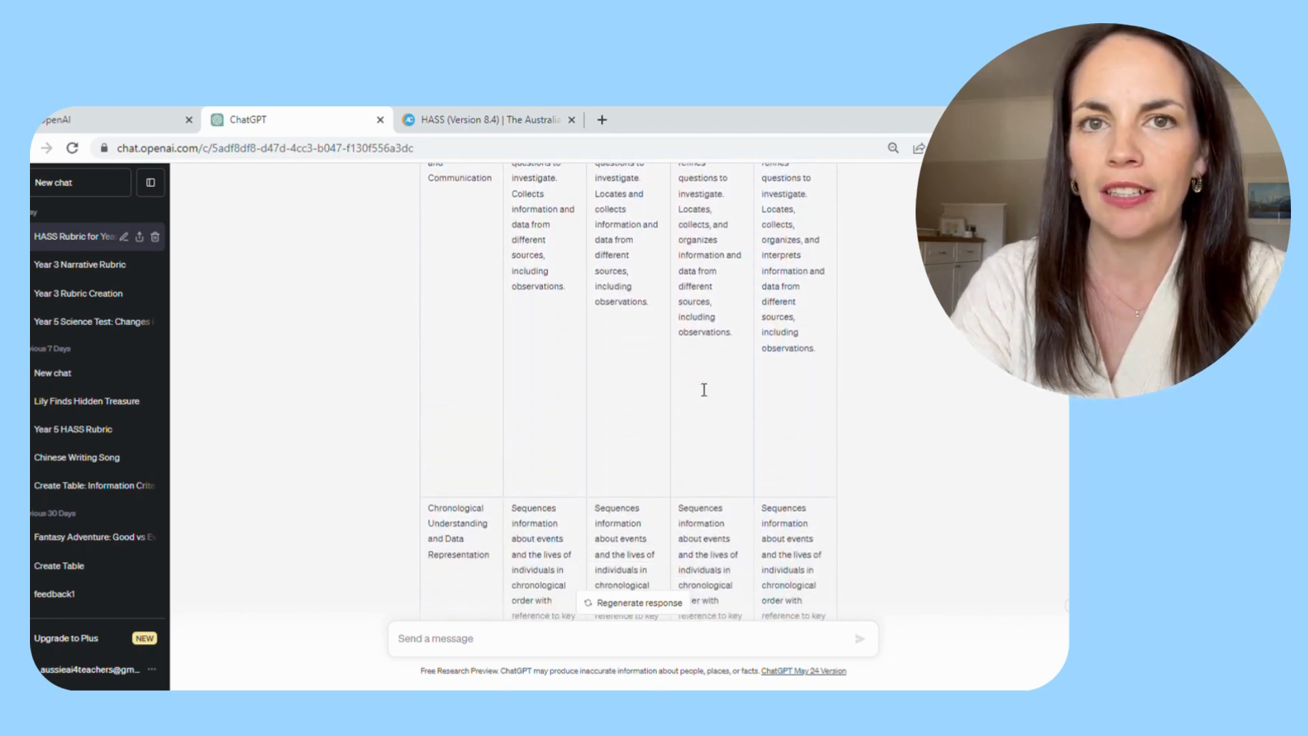
scroll("down", 3)
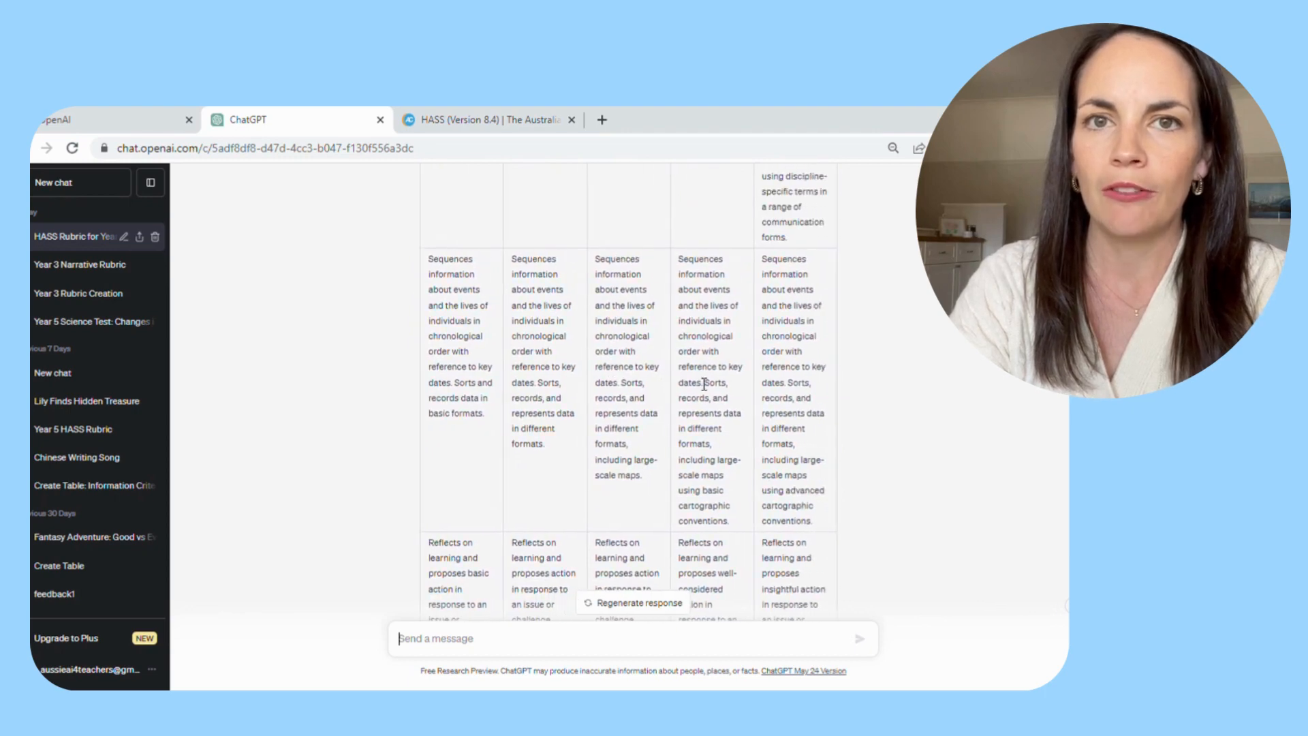
scroll("down", 3)
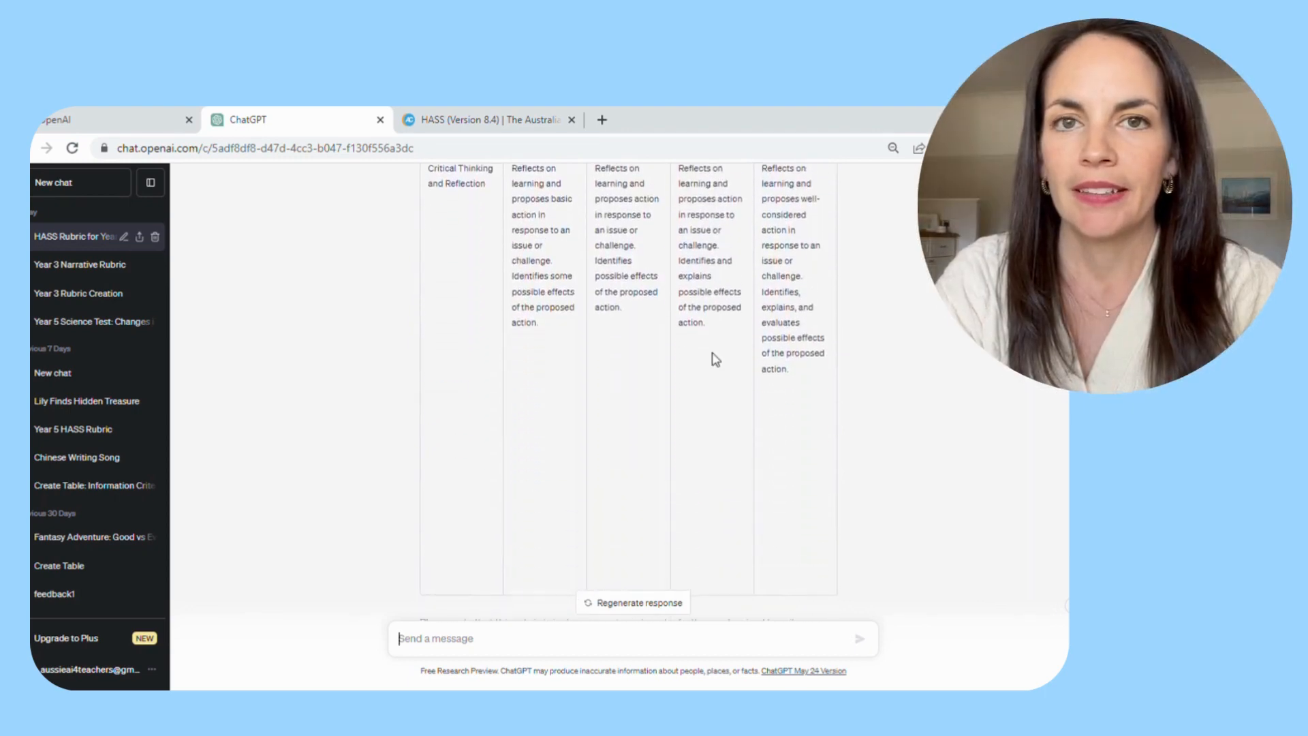
scroll("down", 3)
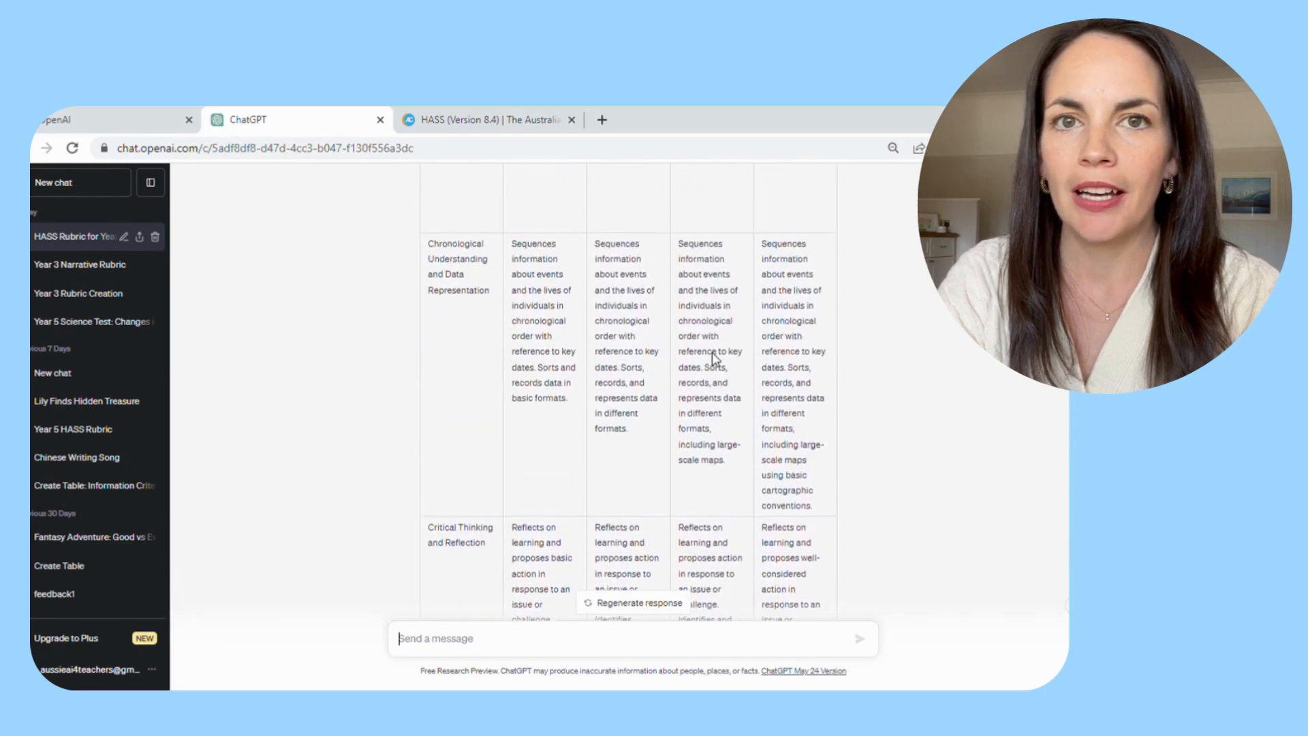
scroll("down", 3)
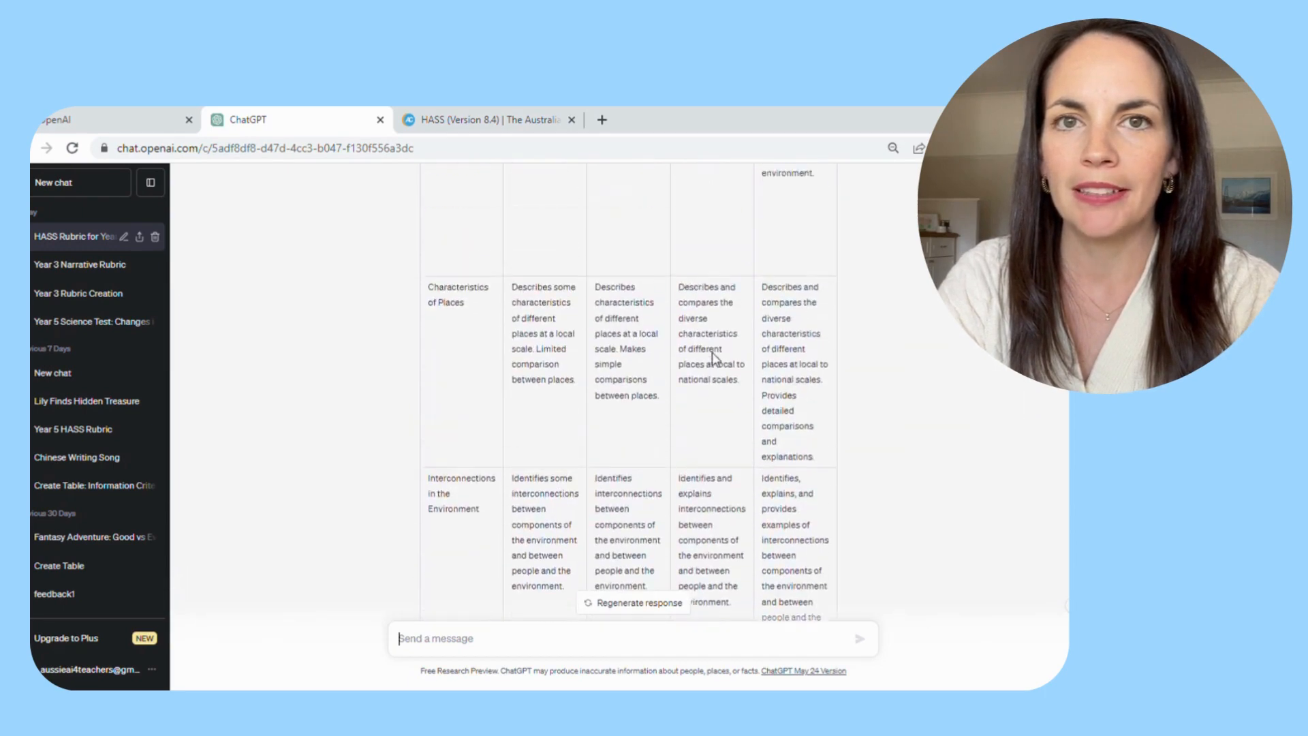
scroll("up", 3)
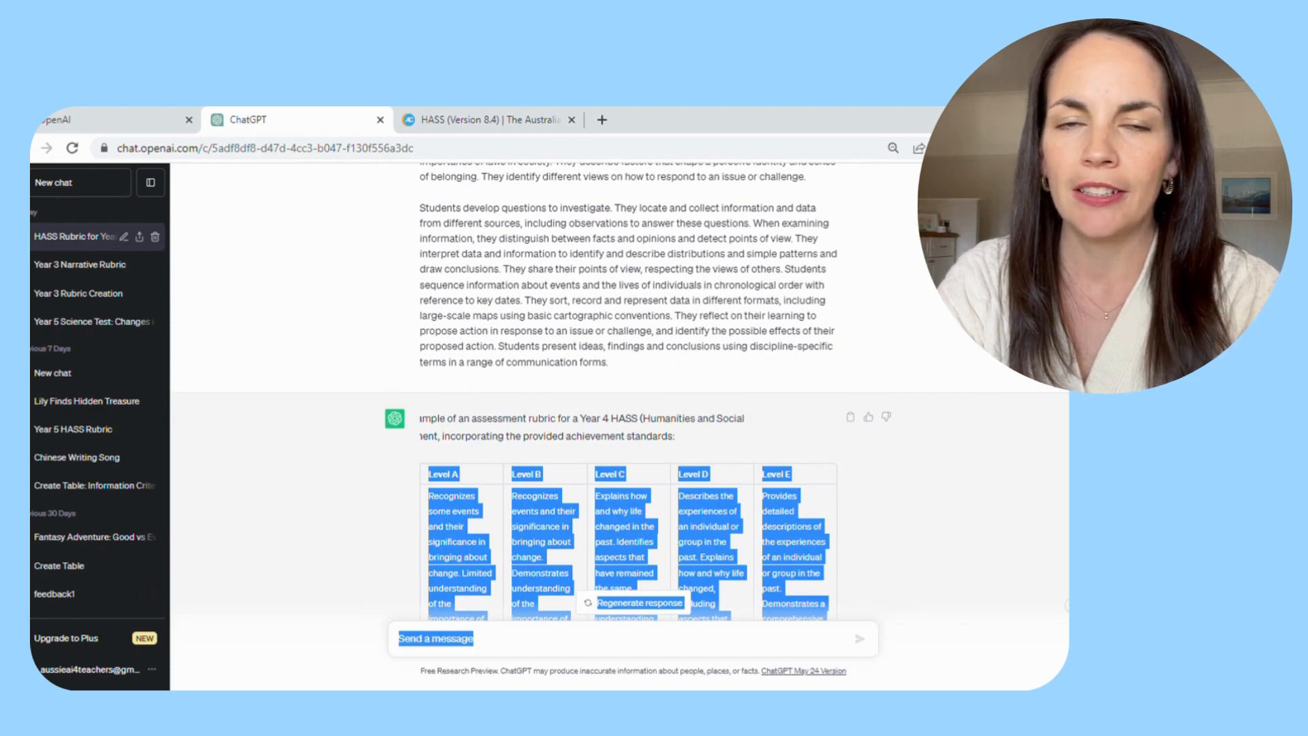
scroll("down", 3)
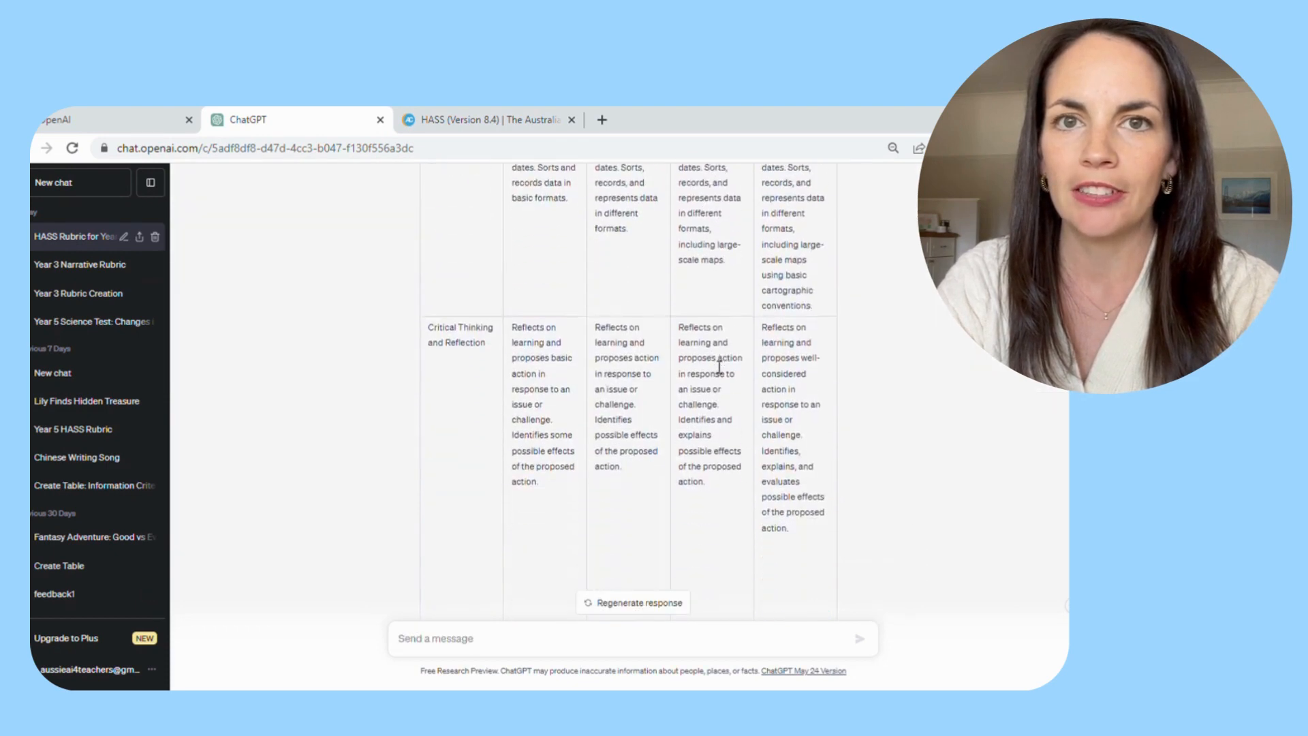
Open another chat from the sidebar and scroll through its responses.
left_click(79, 265)
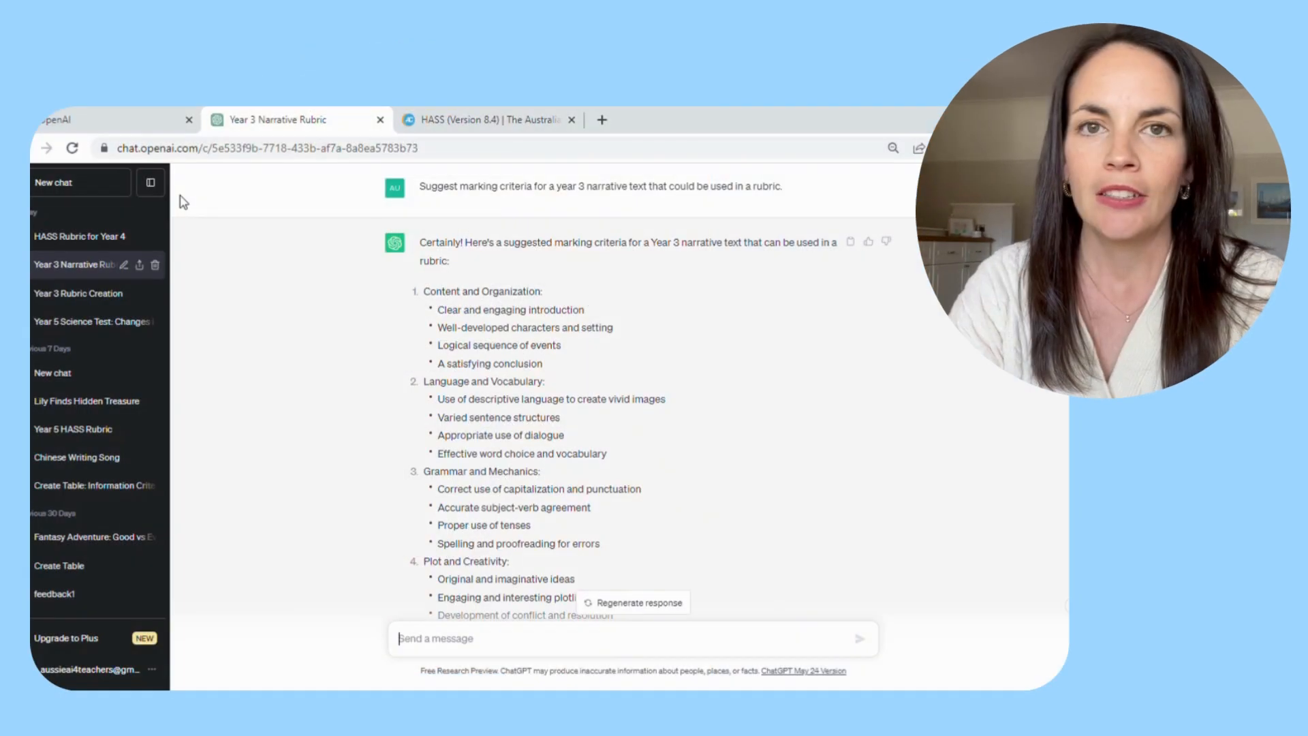
mouse_move(306, 297)
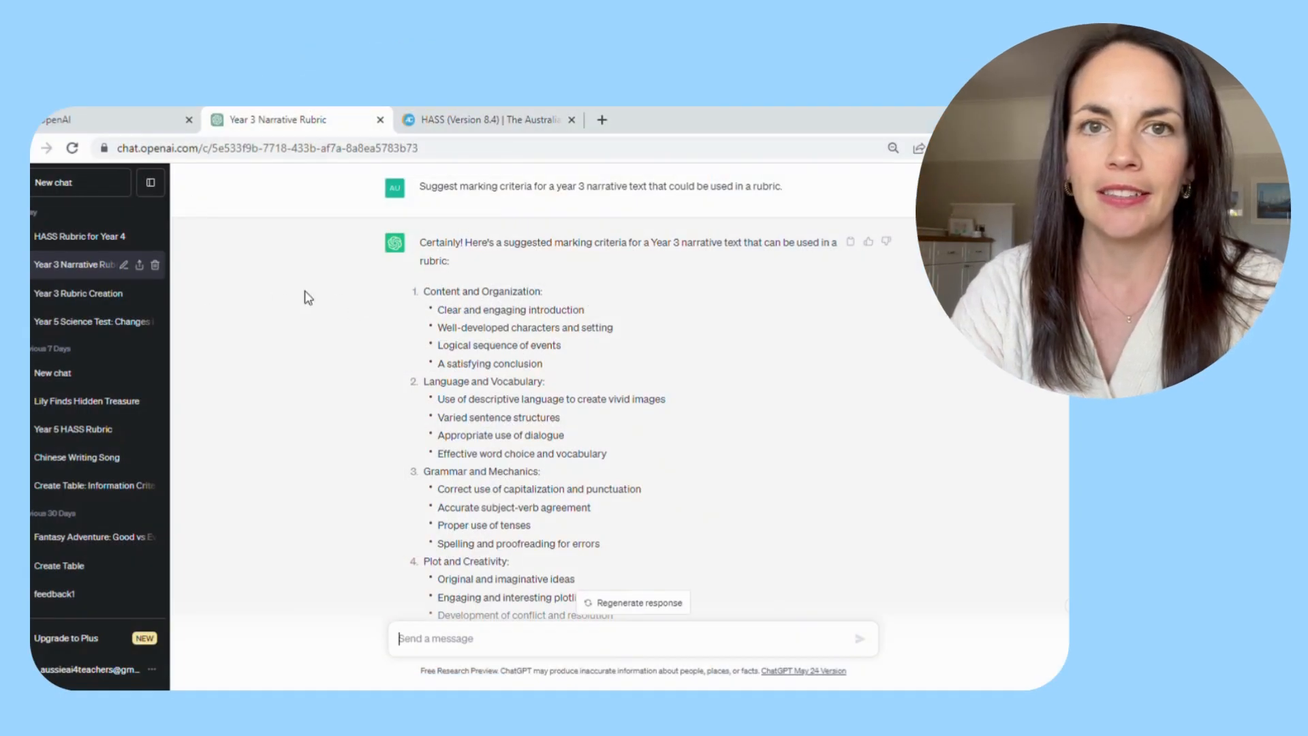
mouse_move(614, 213)
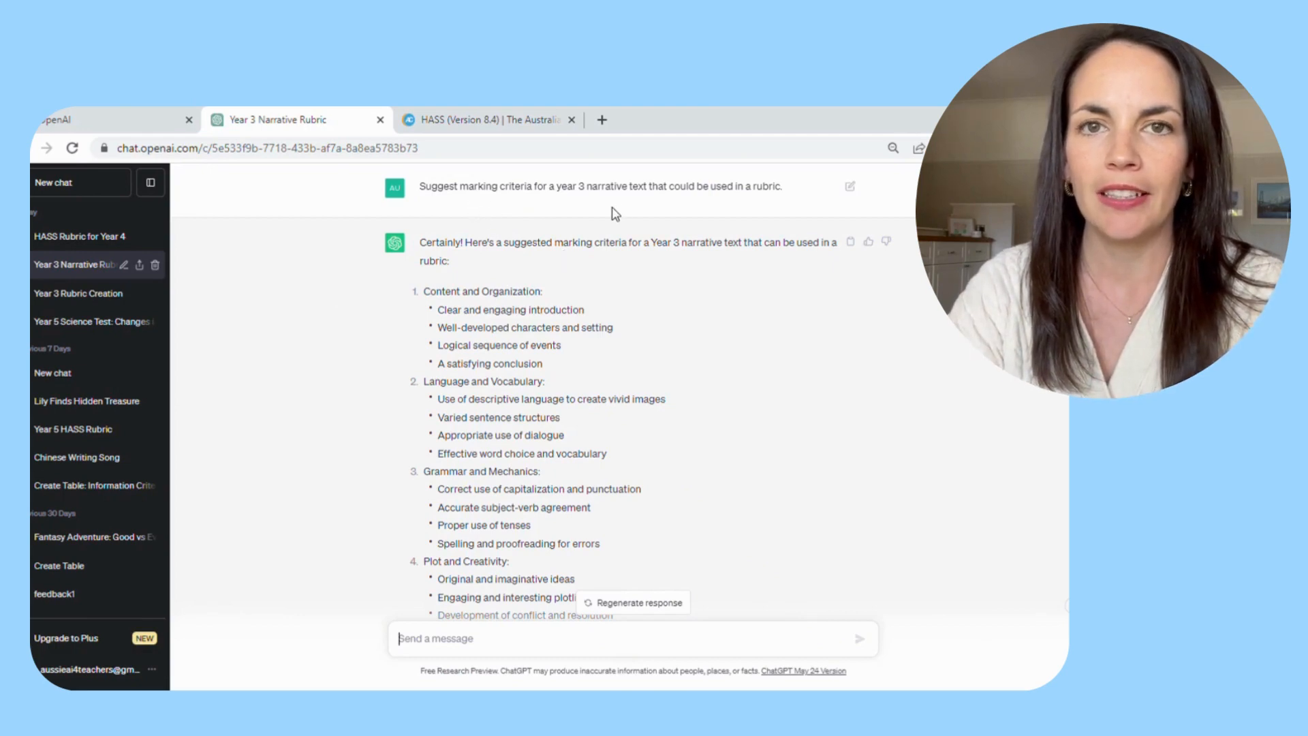
mouse_move(733, 226)
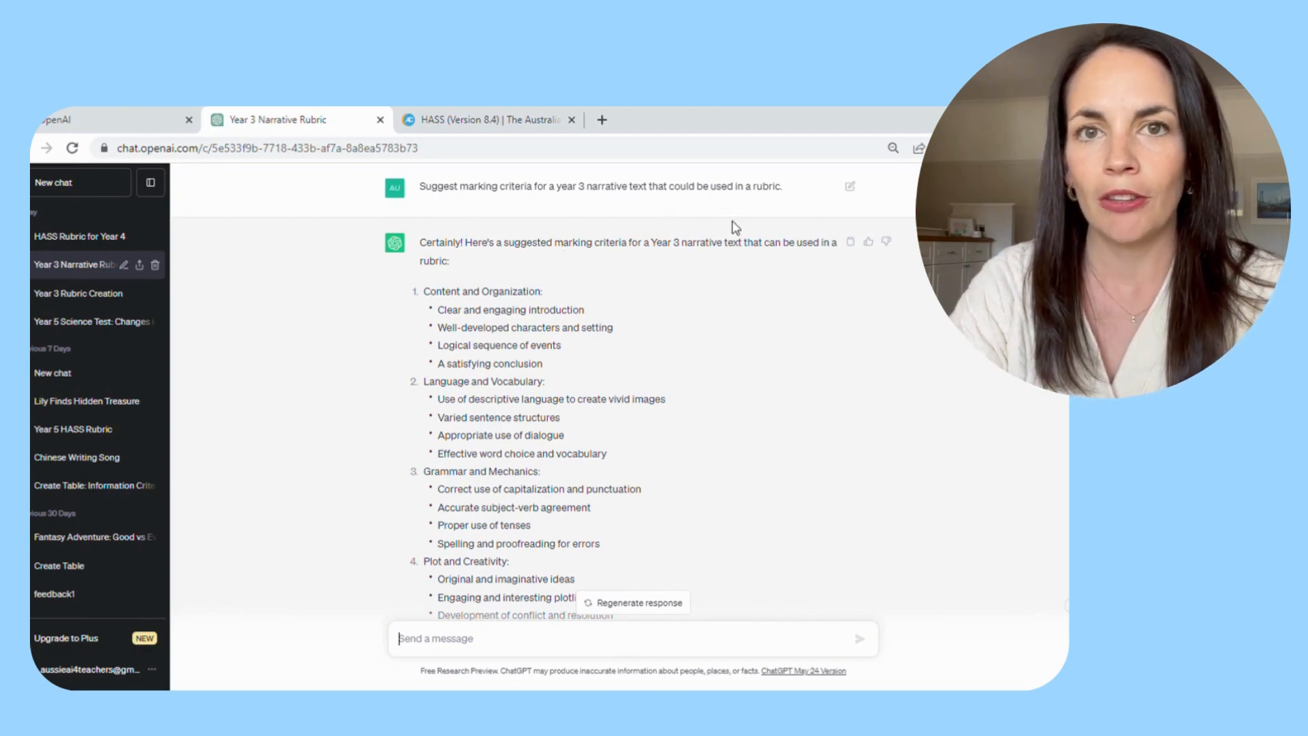
scroll("down", 3)
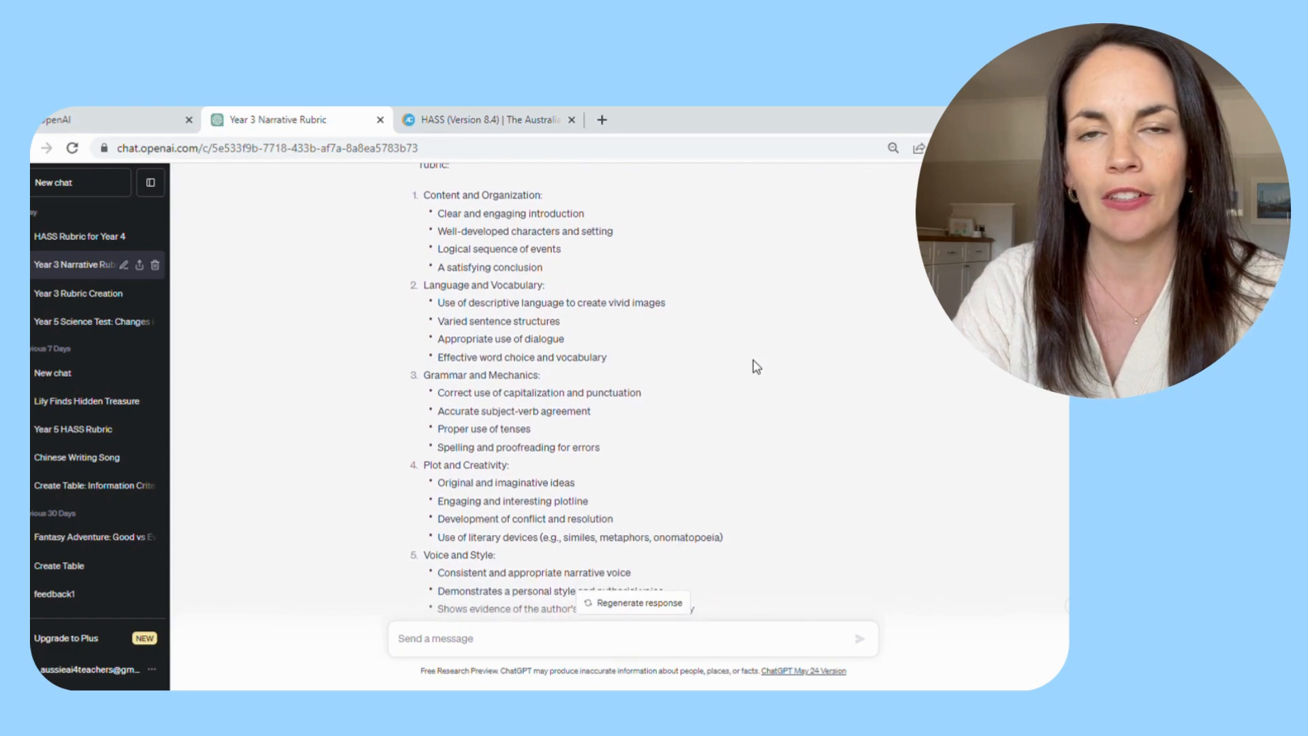
scroll("down", 3)
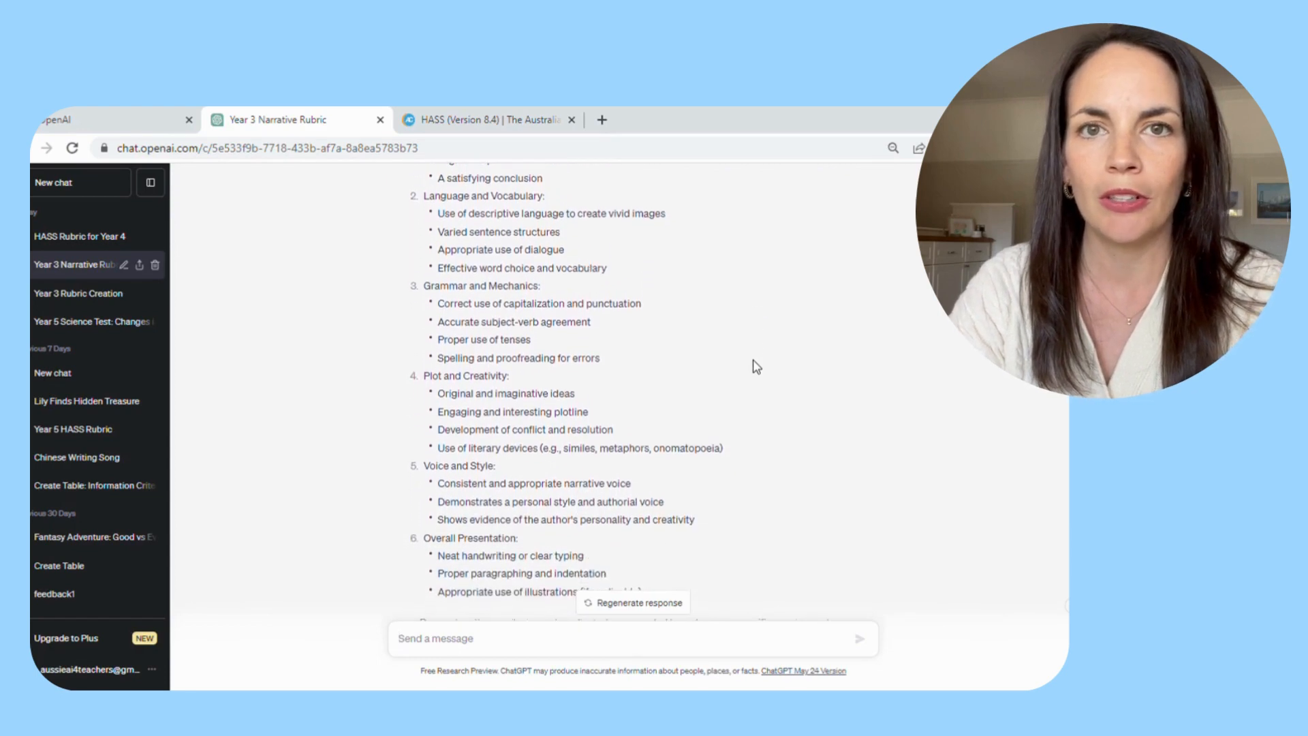
scroll("down", 3)
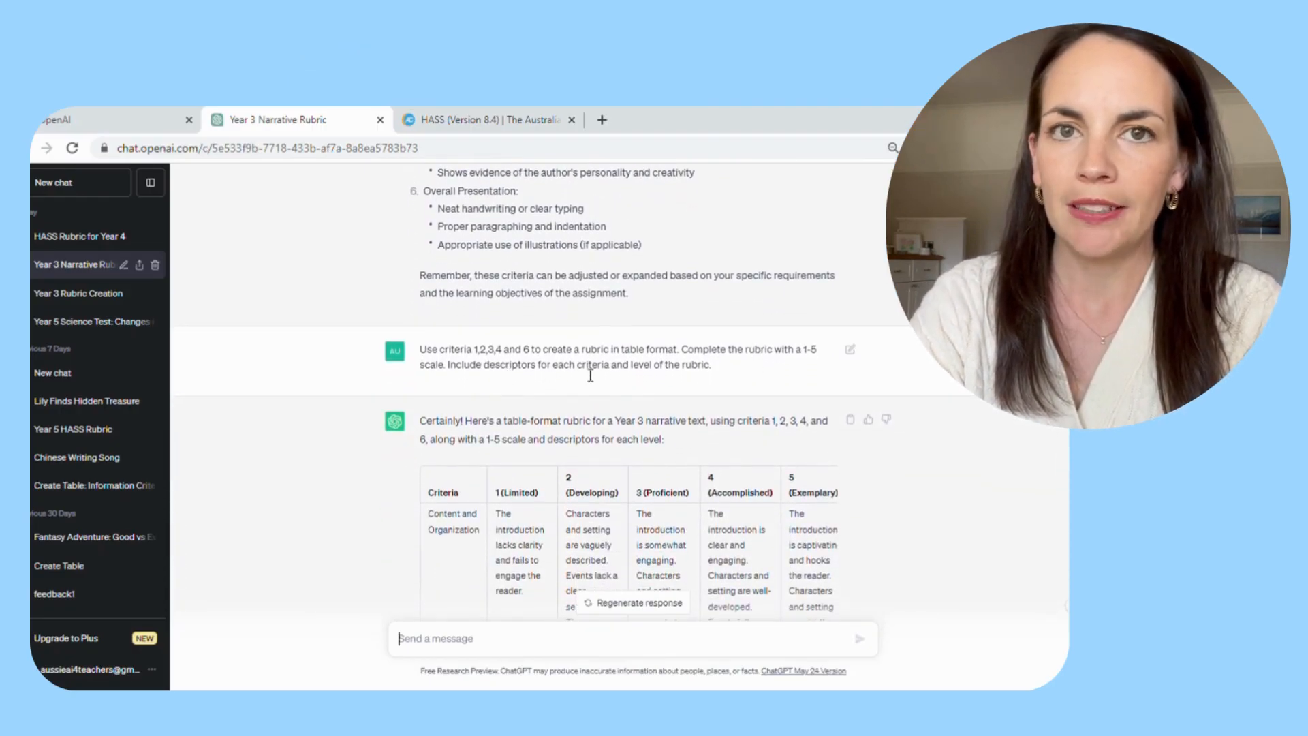
mouse_move(728, 372)
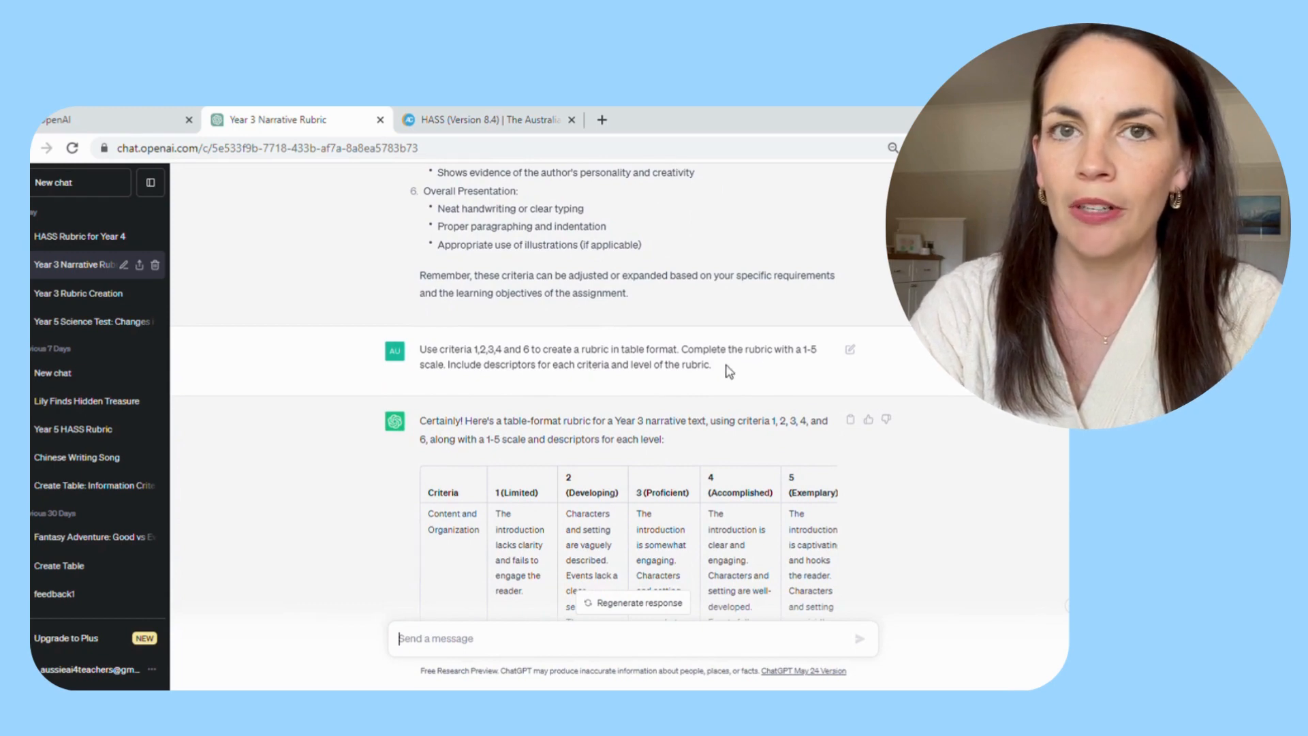
mouse_move(524, 383)
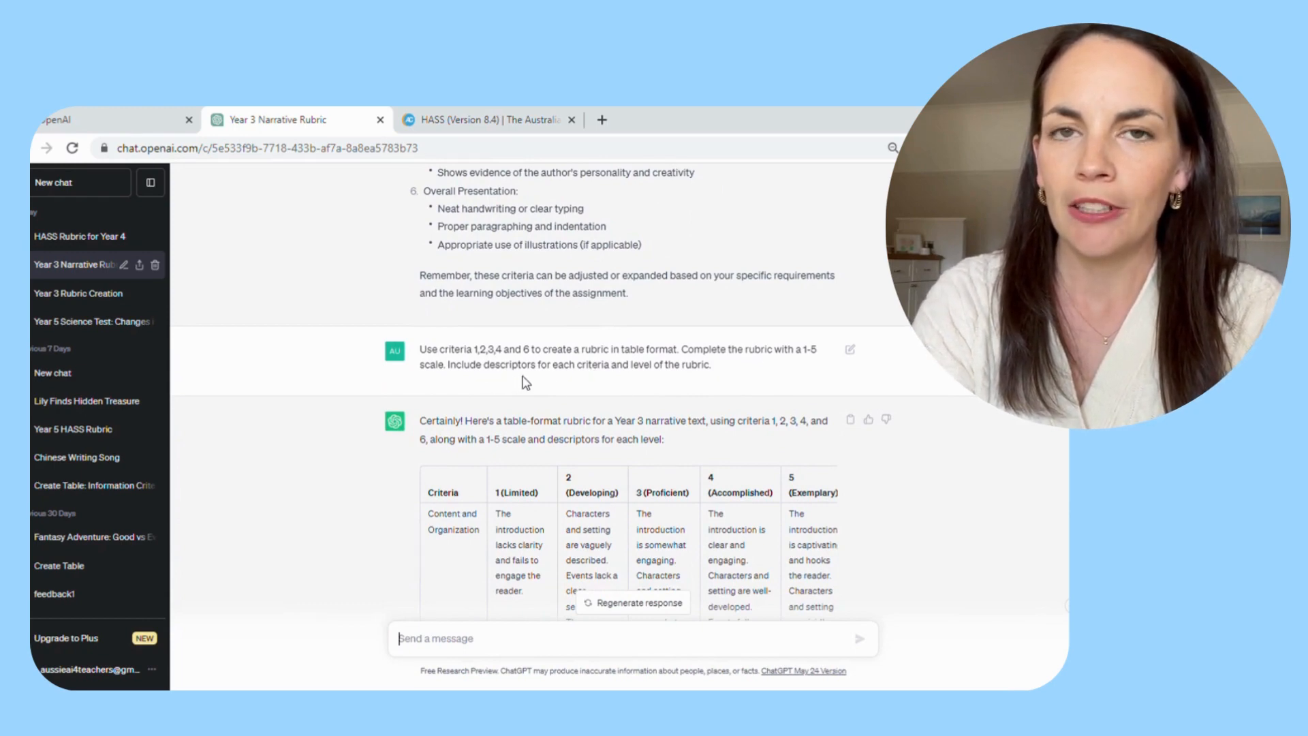
mouse_move(589, 384)
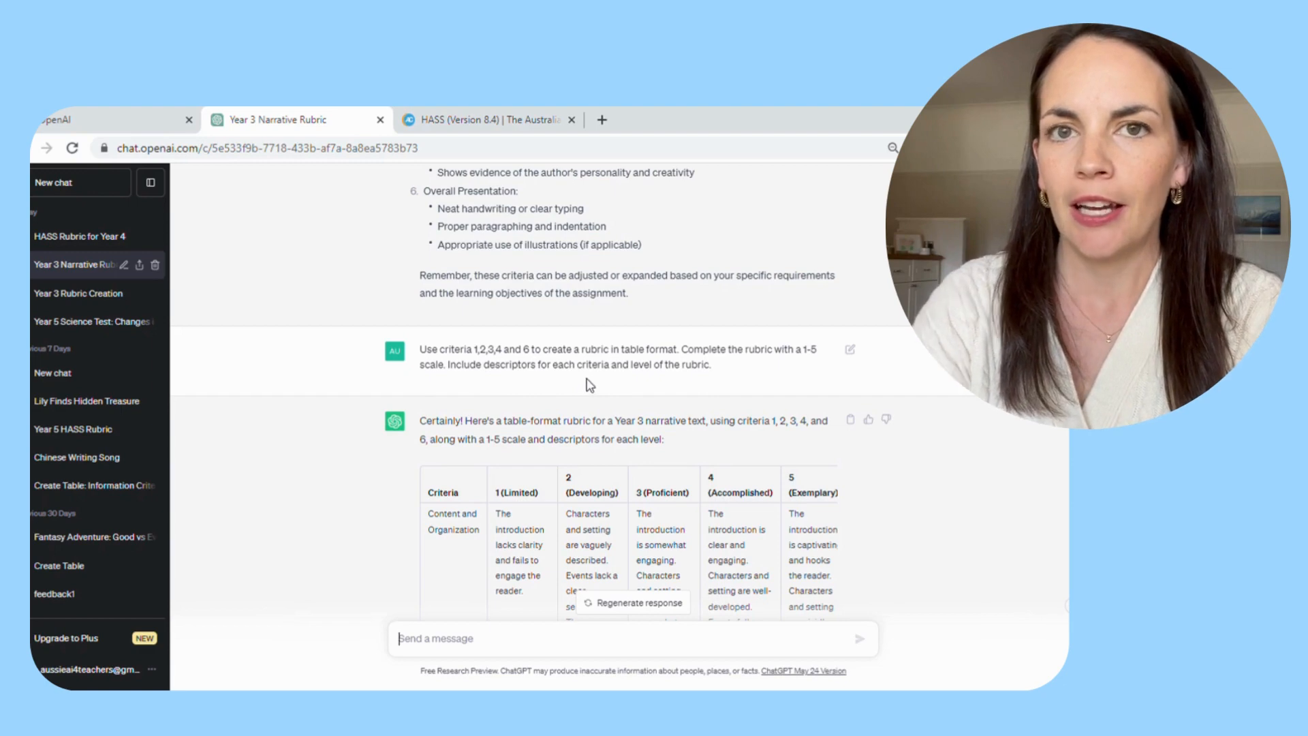
scroll("down", 3)
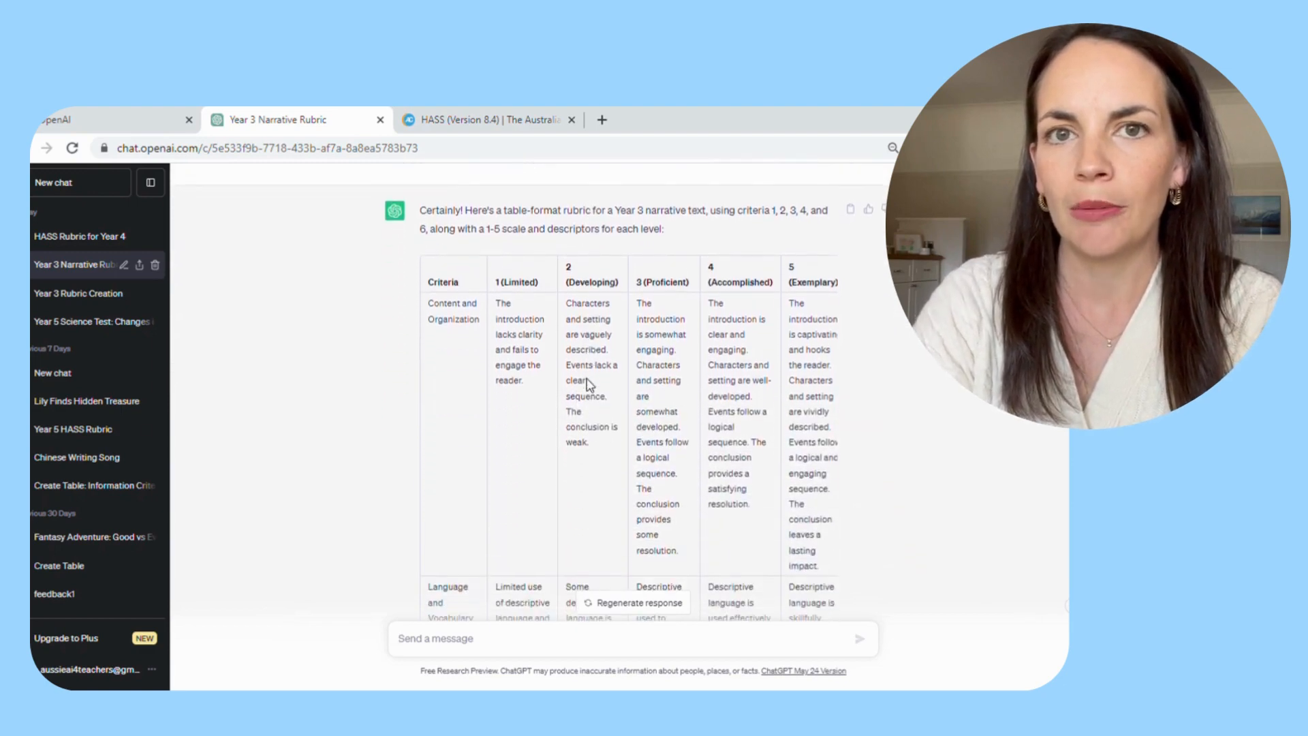
mouse_move(808, 397)
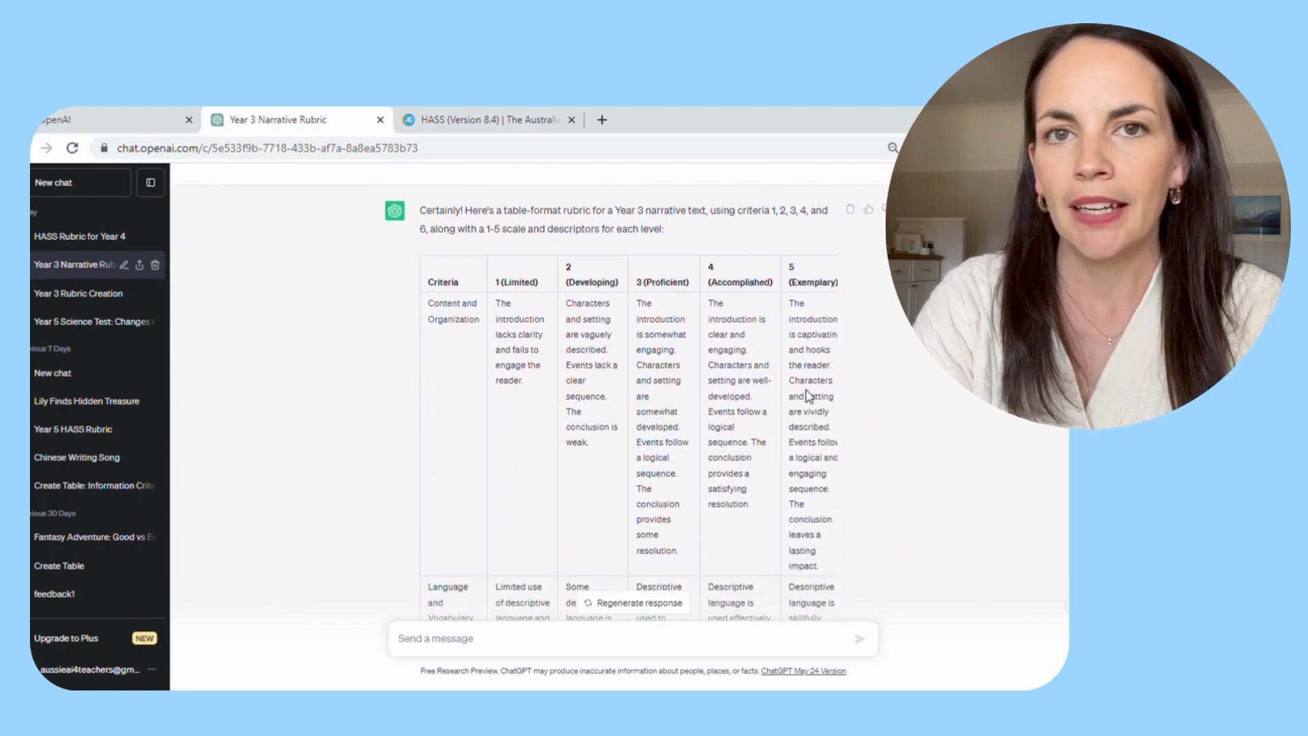
scroll("down", 3)
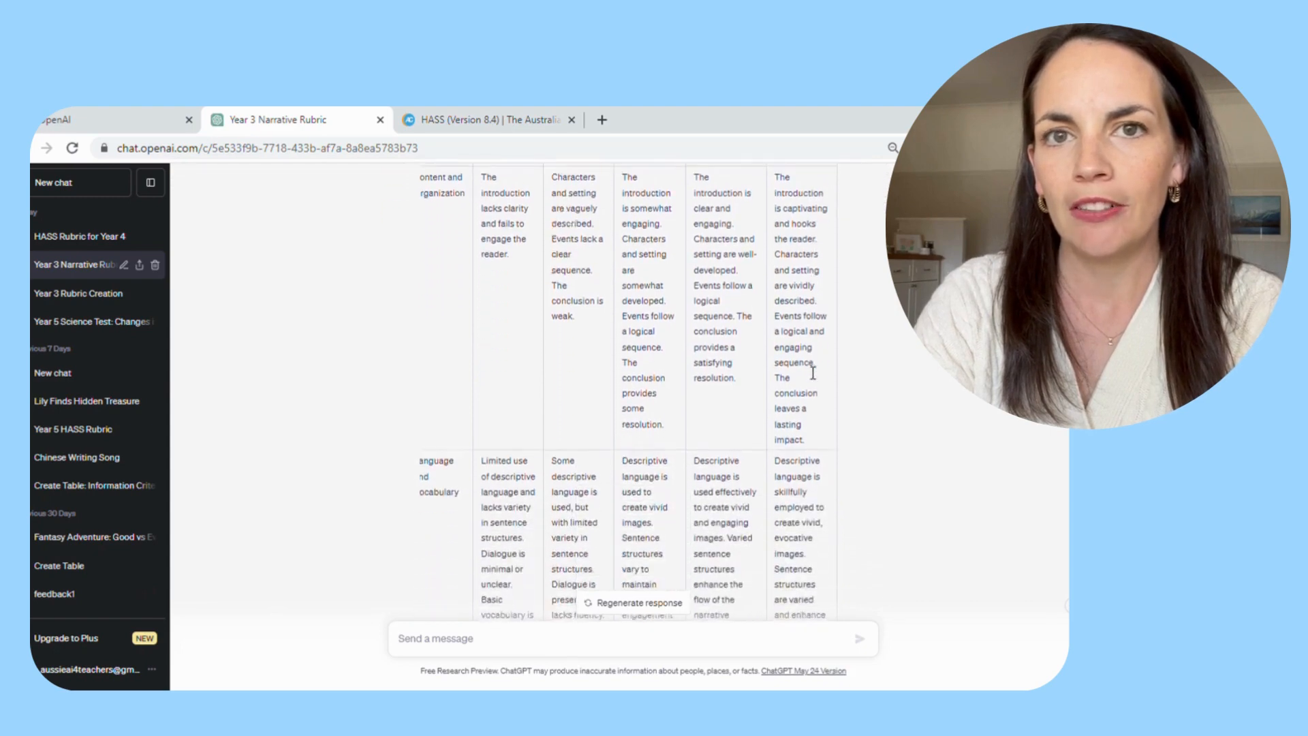
scroll("down", 3)
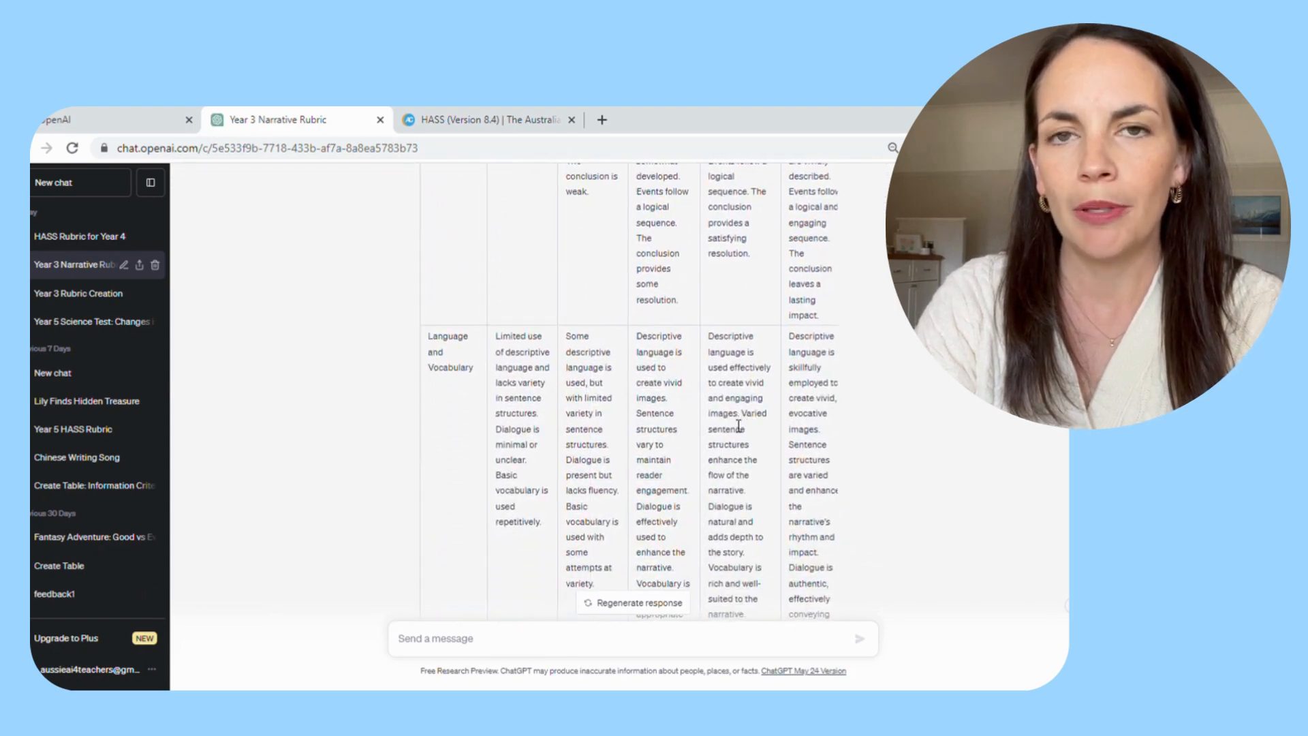
scroll("down", 3)
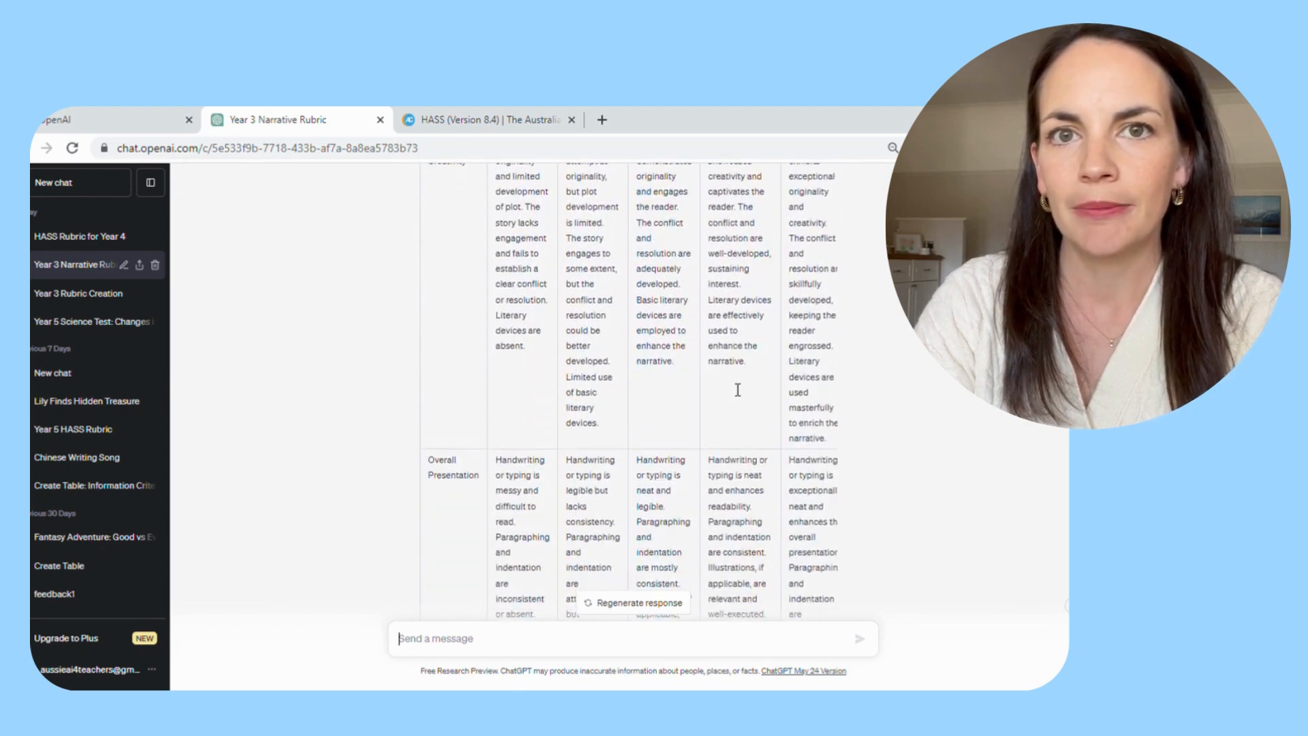
scroll("up", 3)
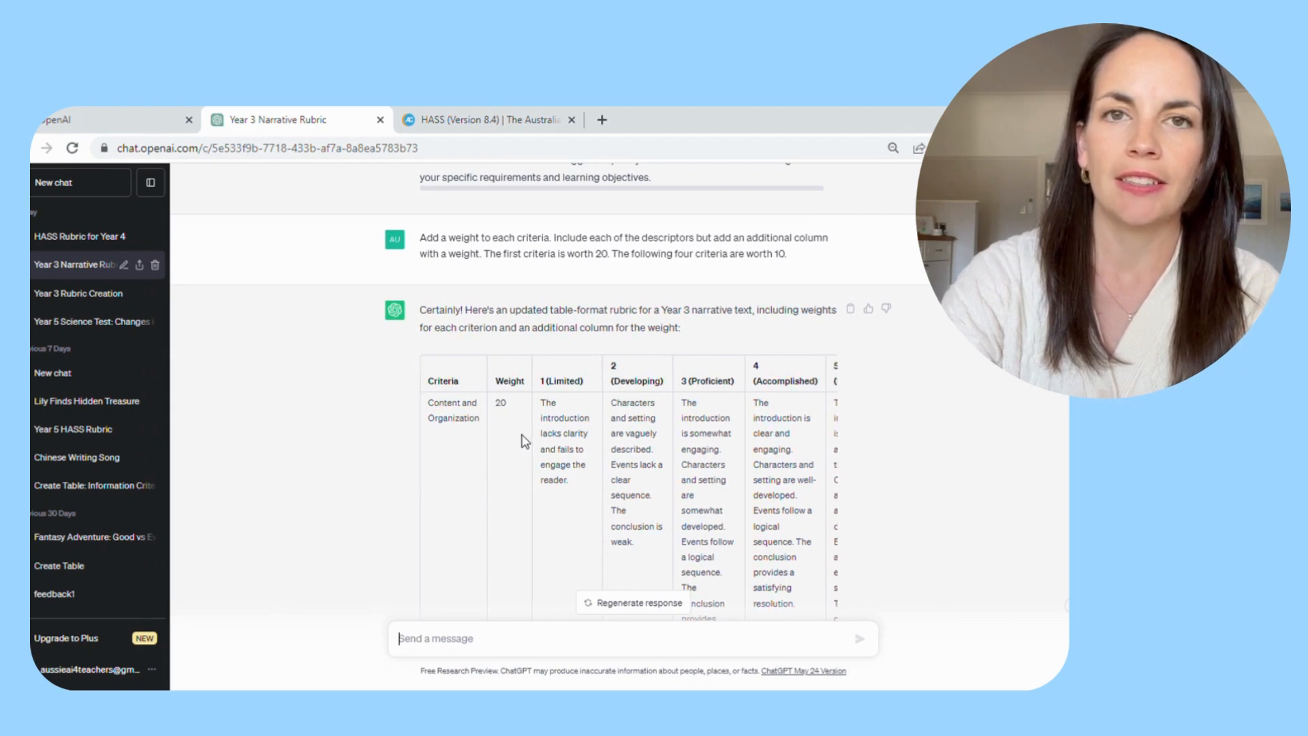
scroll("down", 3)
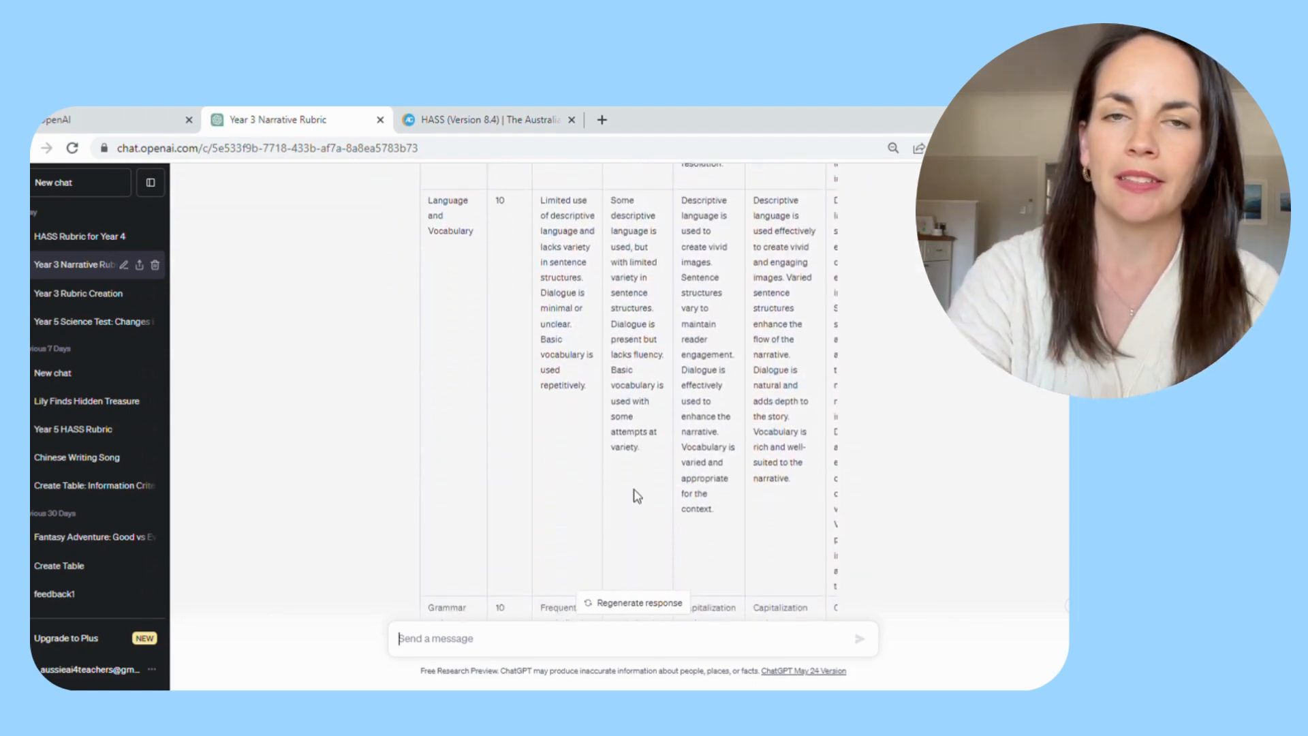
scroll("down", 3)
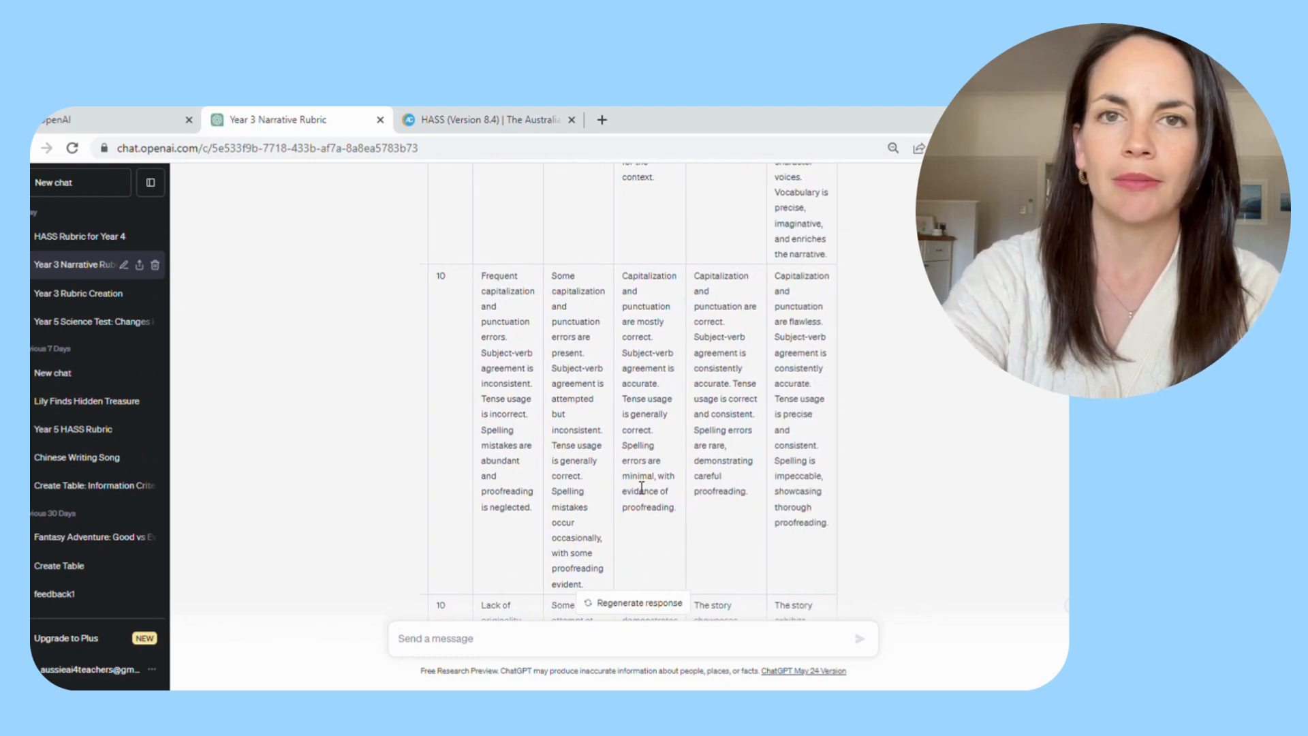
Open the Year 5 changes-of-state science chat and scroll to its Beginning–Excellent rubric table.
left_click(92, 321)
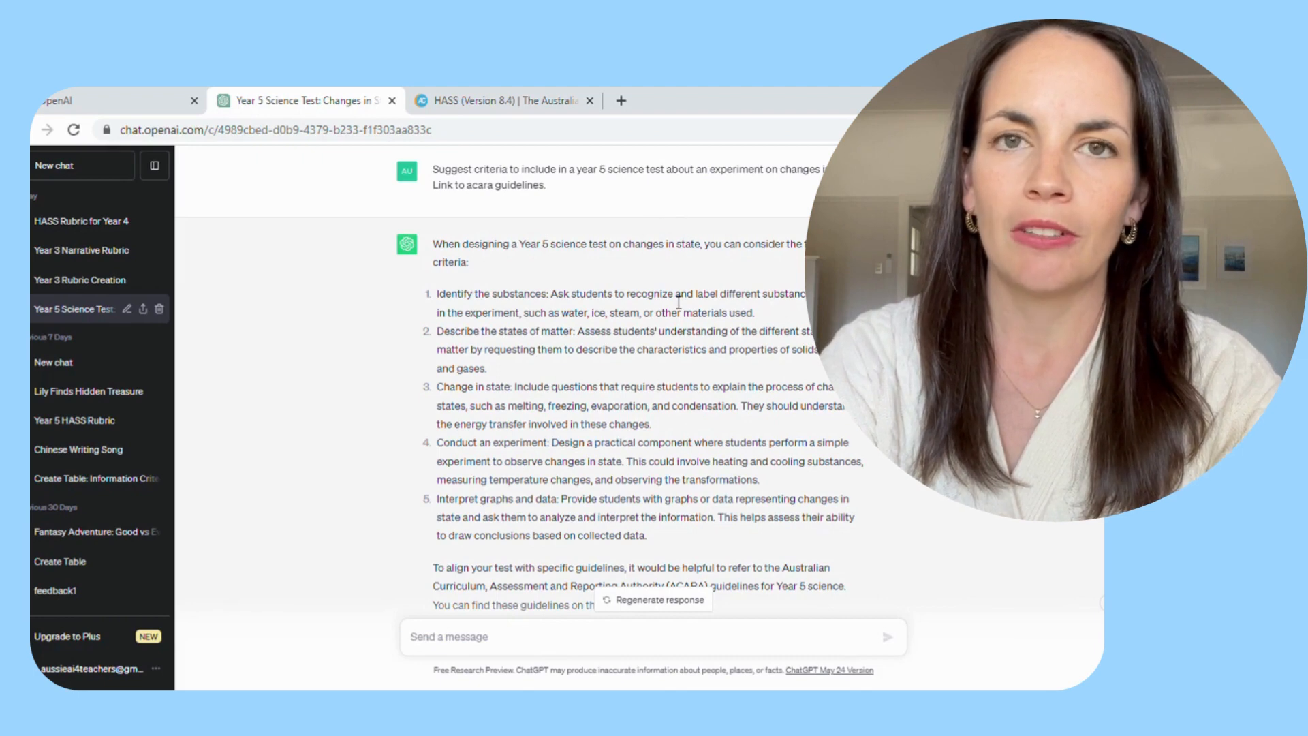
scroll("down", 3)
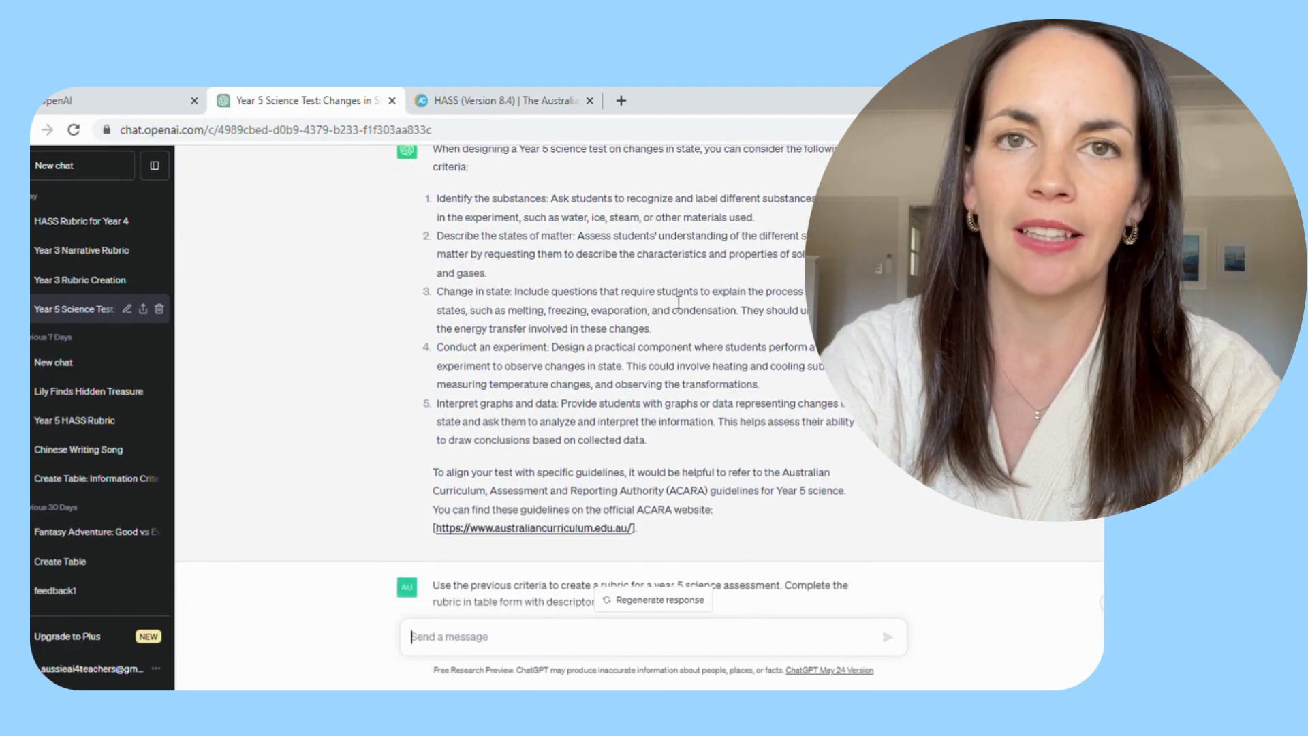
scroll("down", 3)
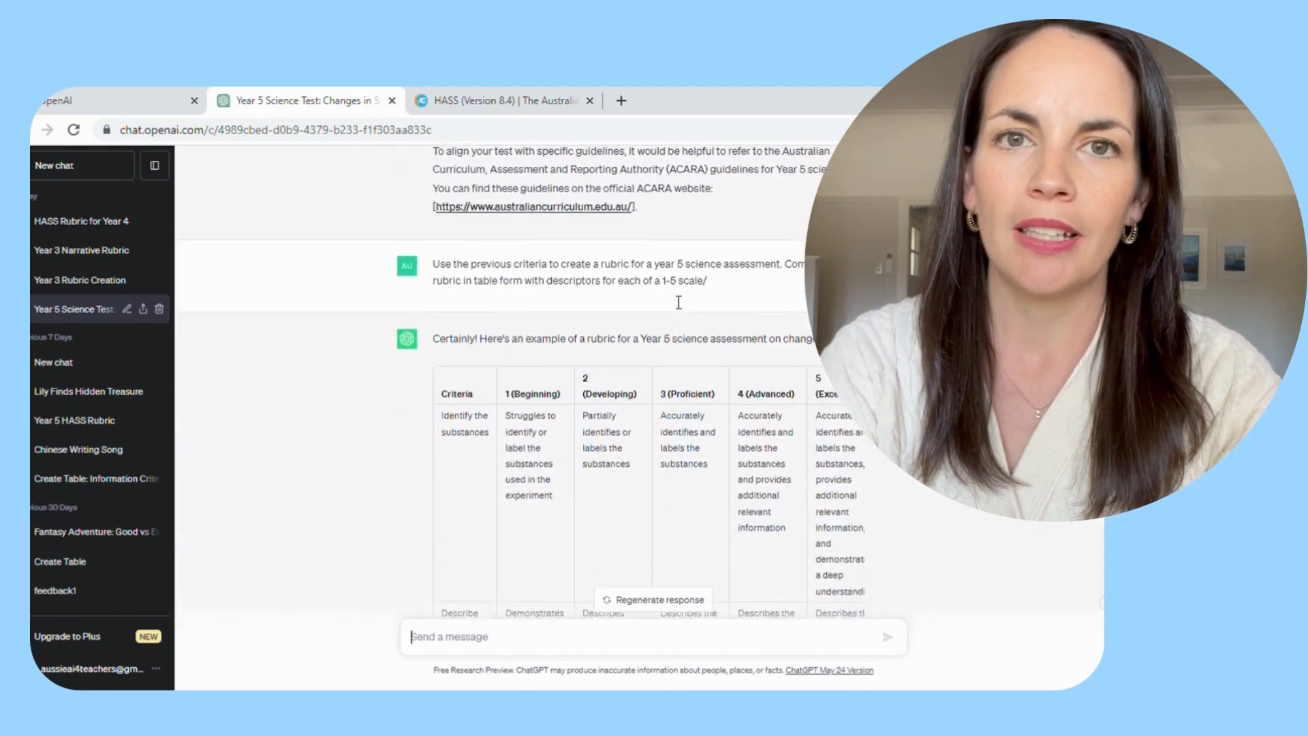
scroll("down", 3)
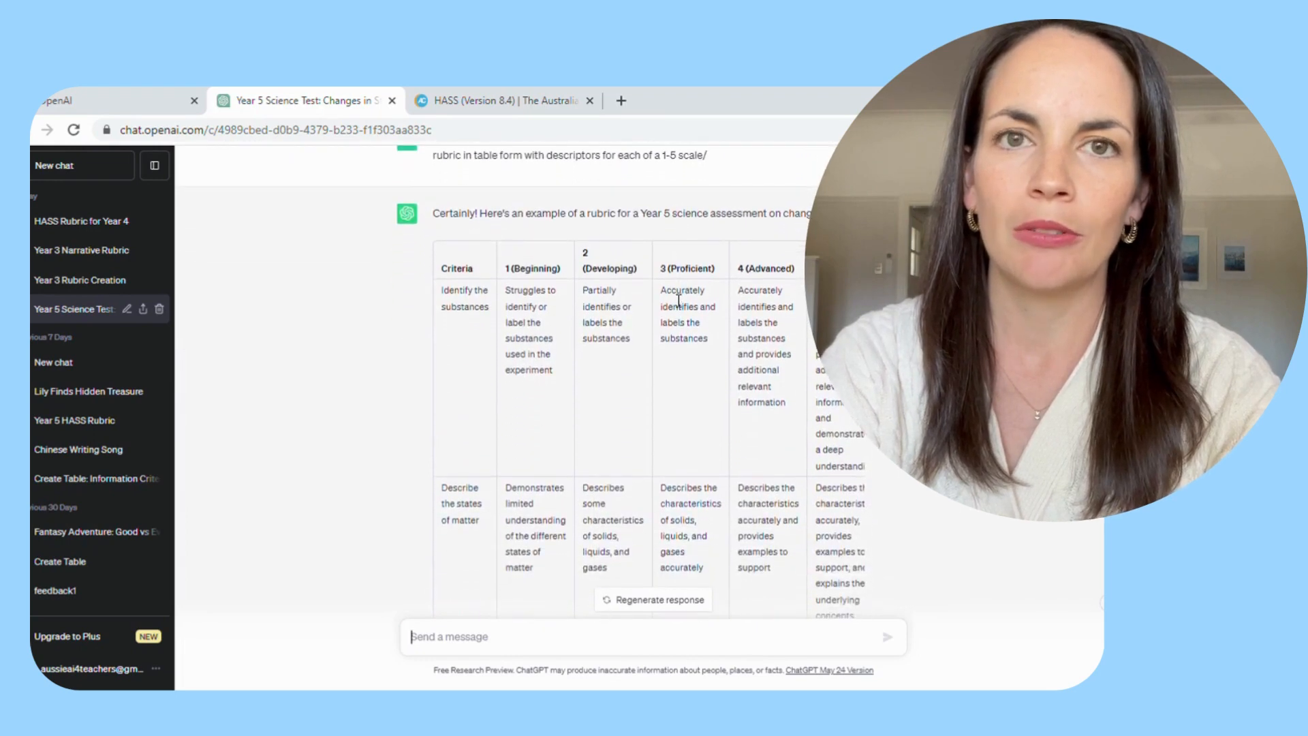
scroll("down", 3)
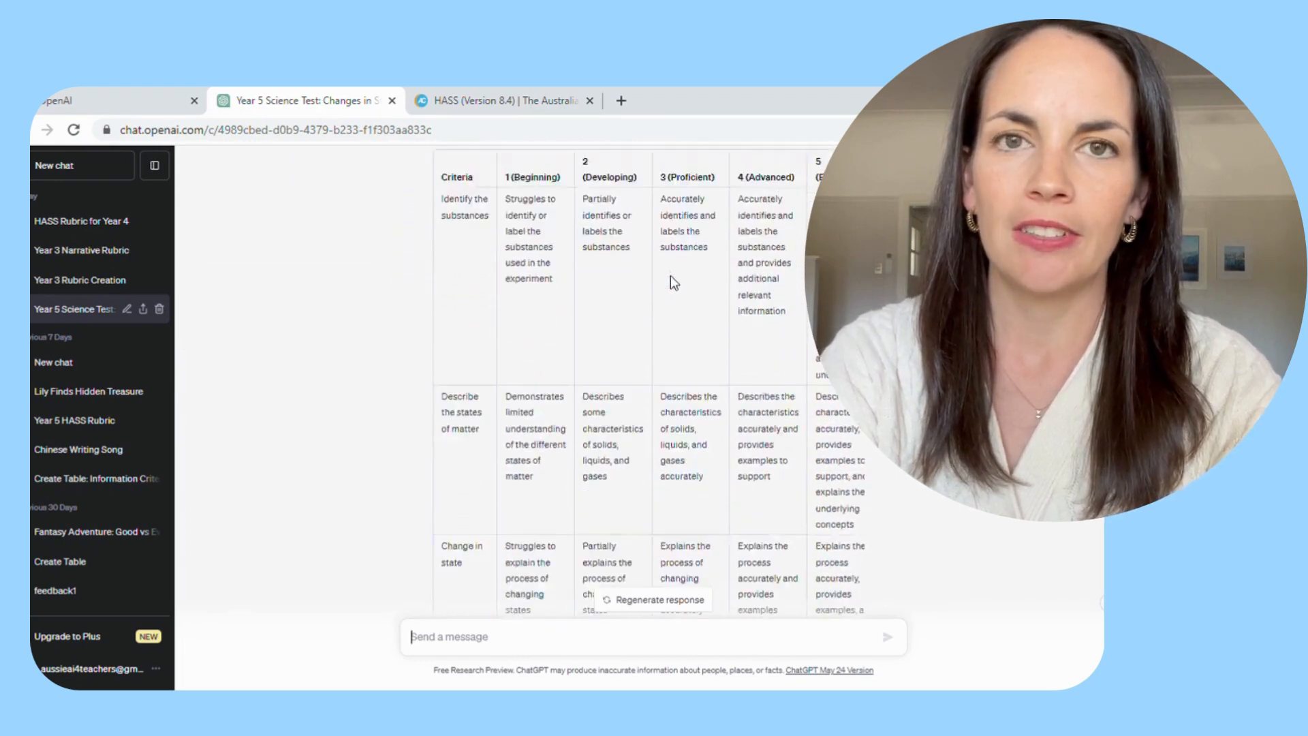
scroll("up", 3)
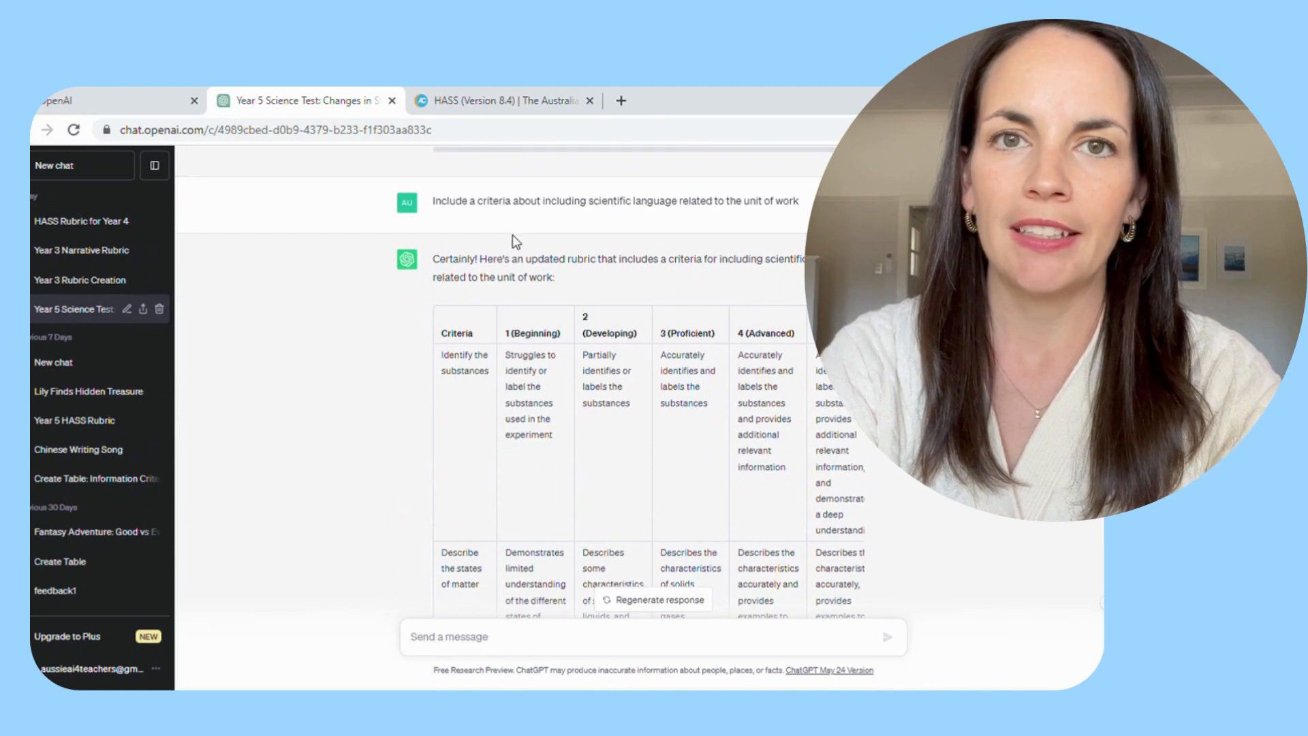
mouse_move(762, 226)
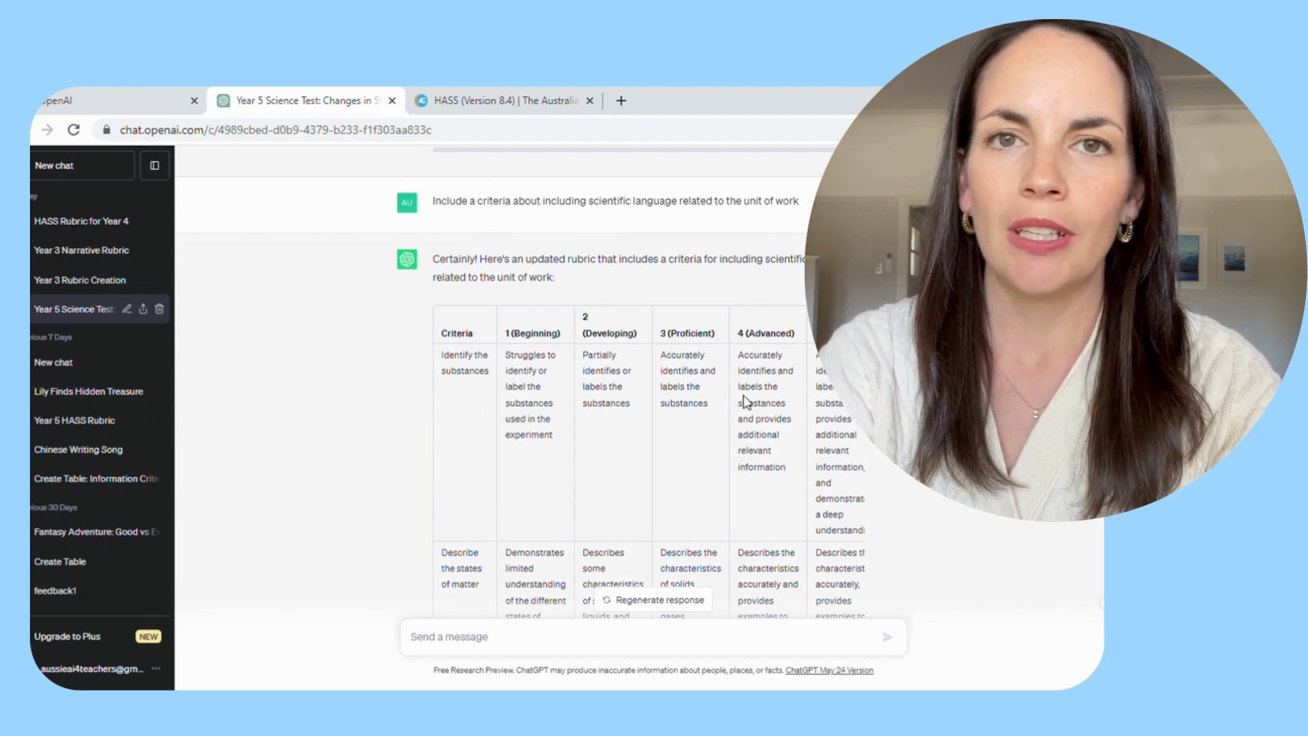
scroll("down", 3)
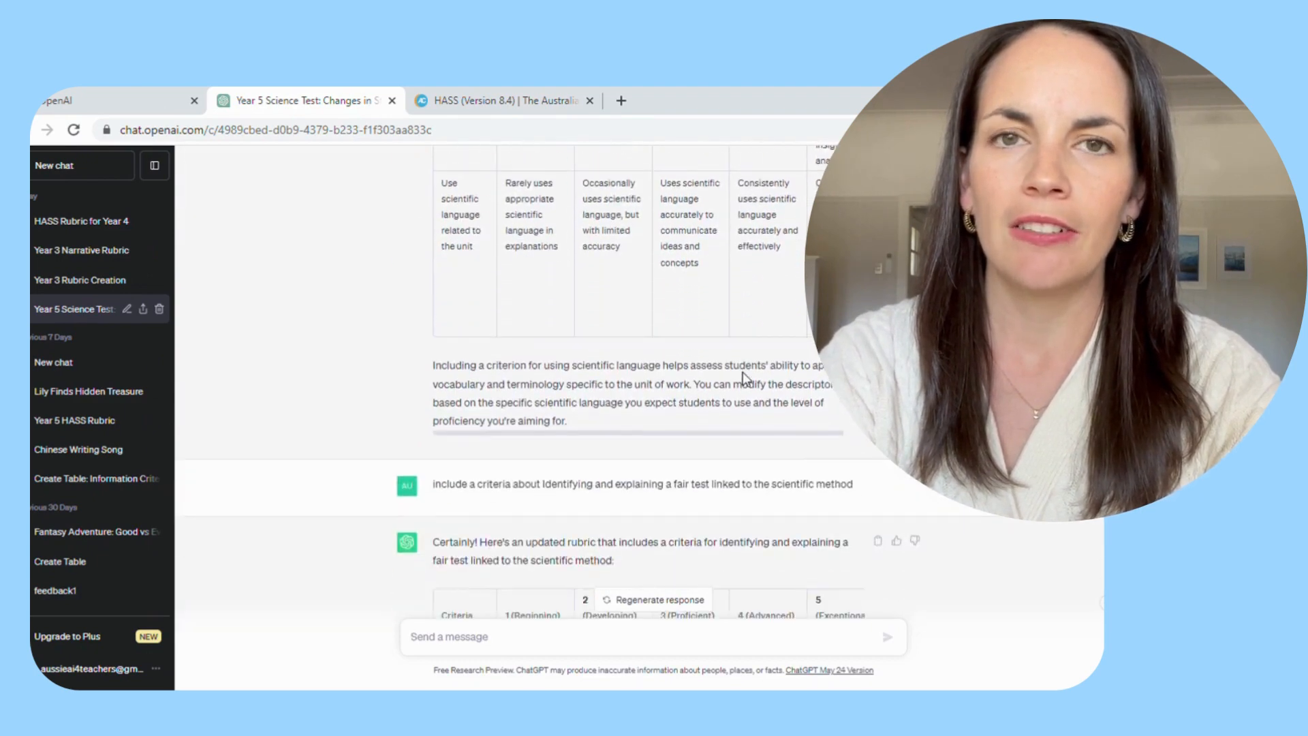
scroll("down", 3)
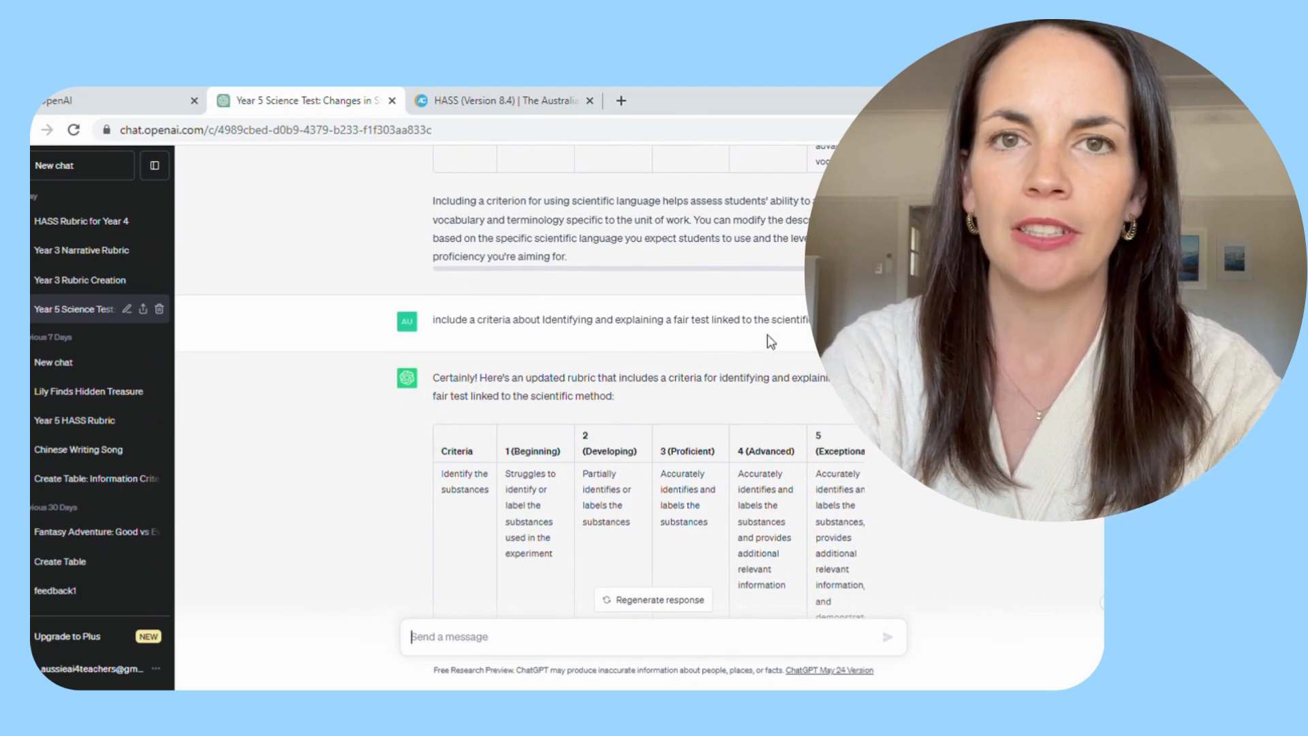
mouse_move(661, 479)
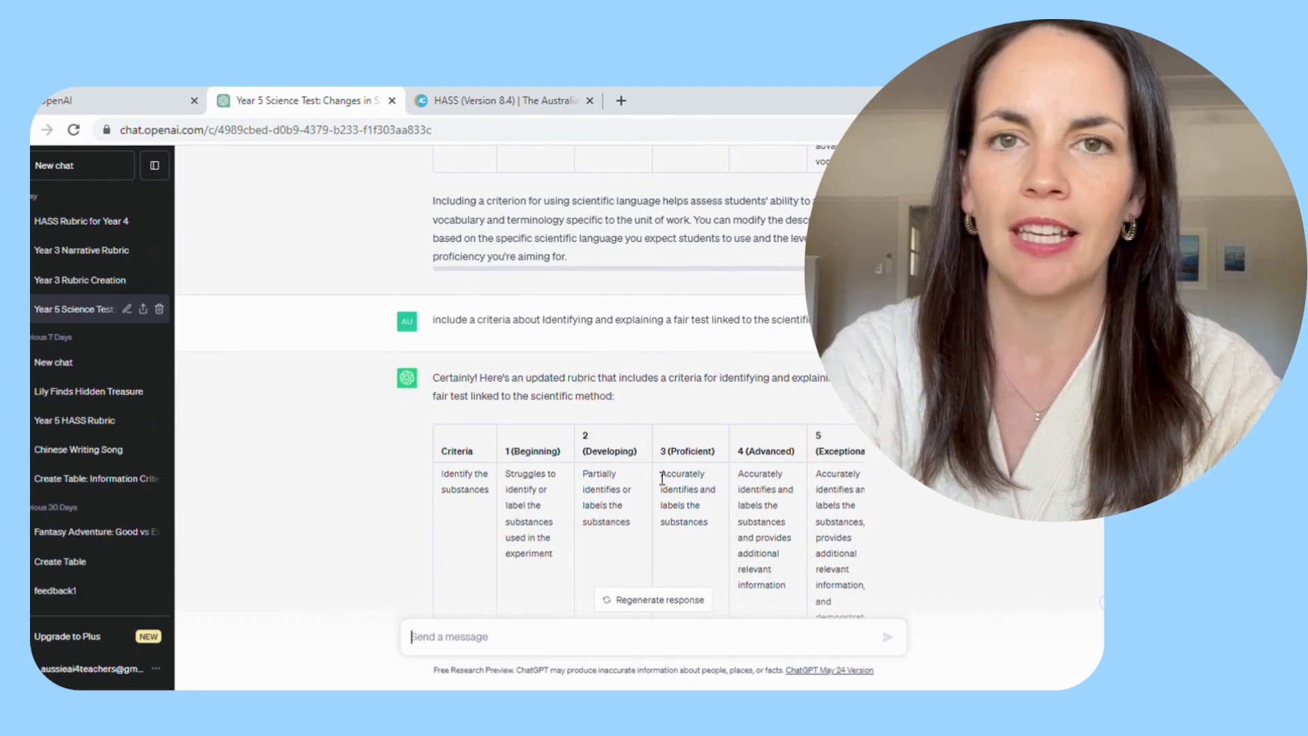
scroll("down", 3)
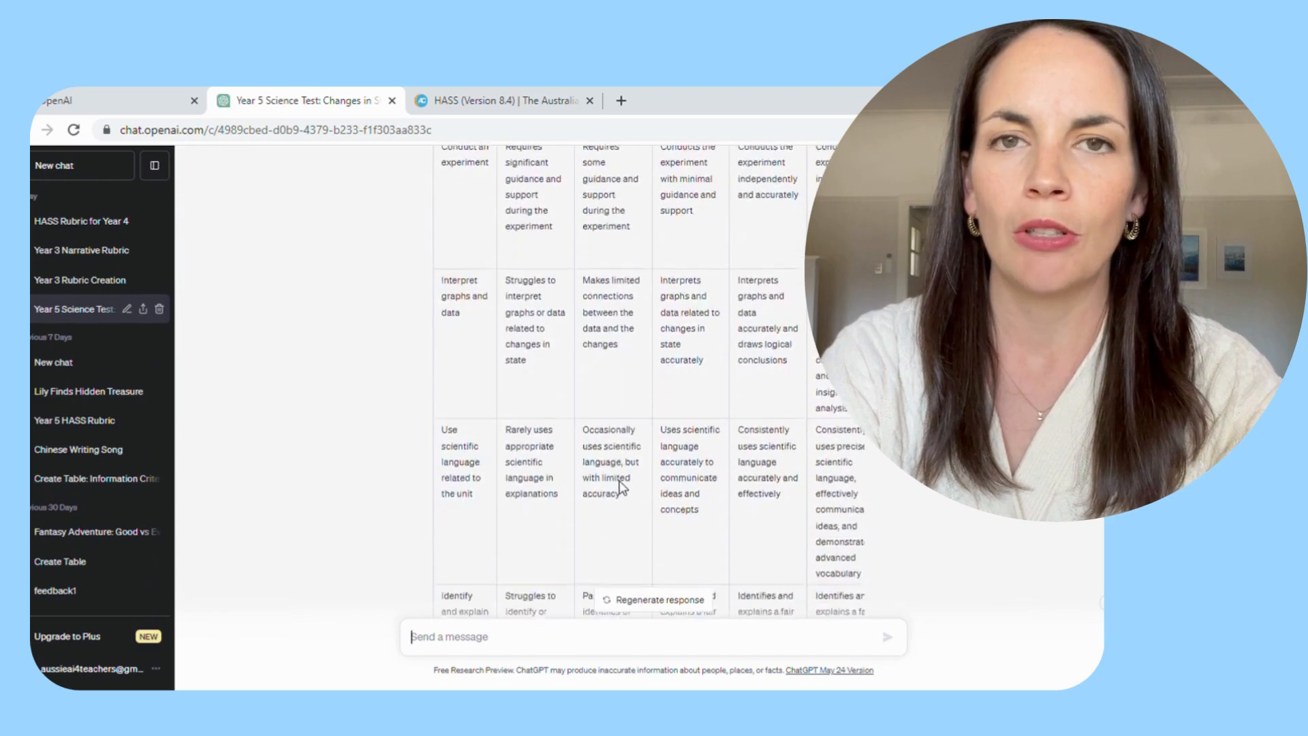
scroll("down", 3)
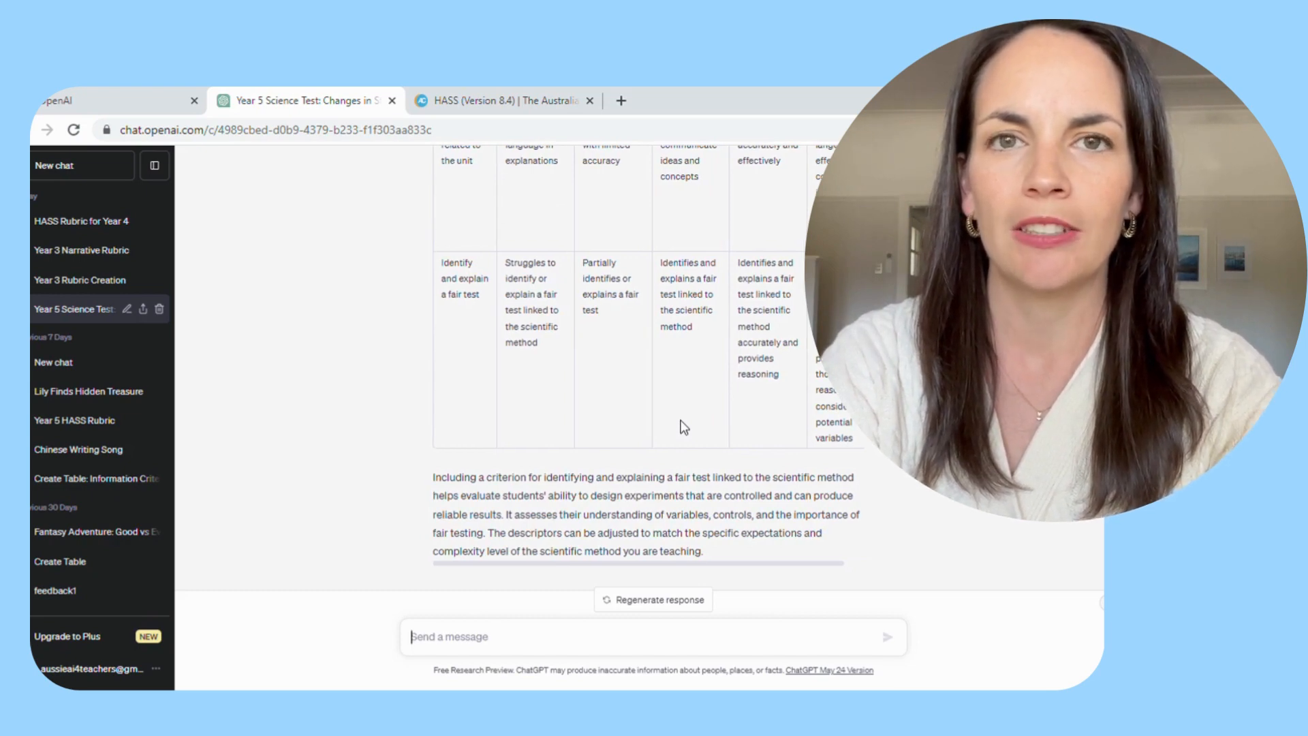
scroll("up", 3)
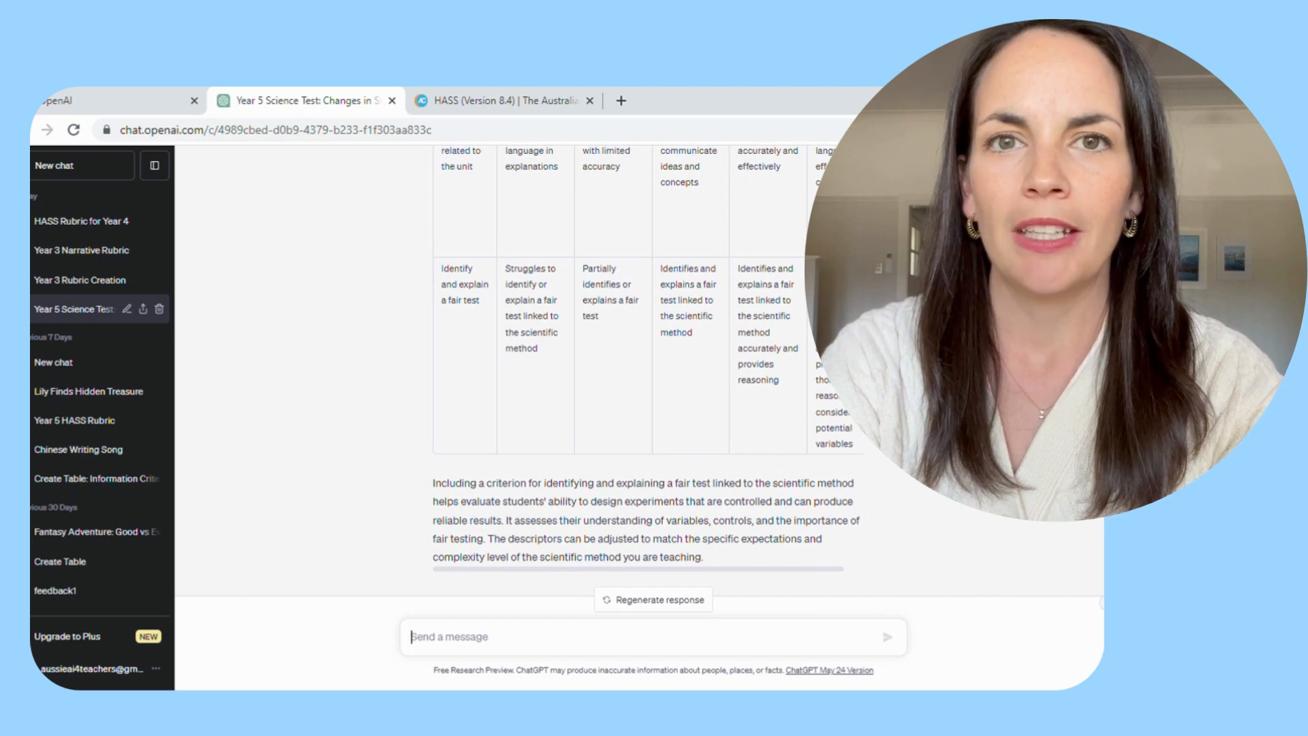